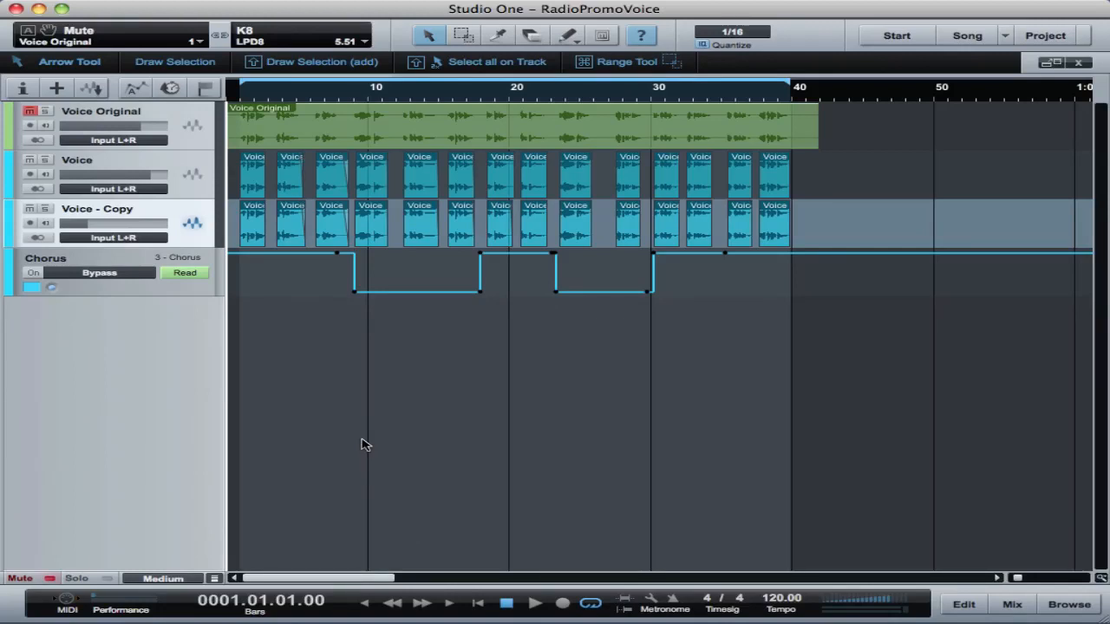
mouse_move(674, 413)
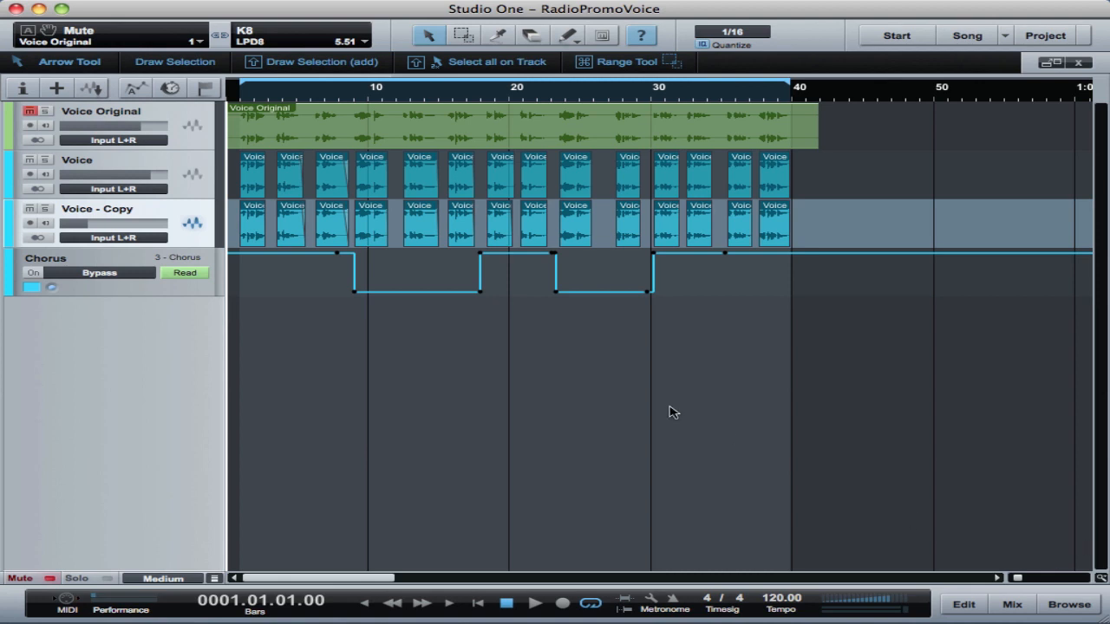
Step: Start playback of the RadioPromoVoice arrangement to hear the voice tracks
click(29, 110)
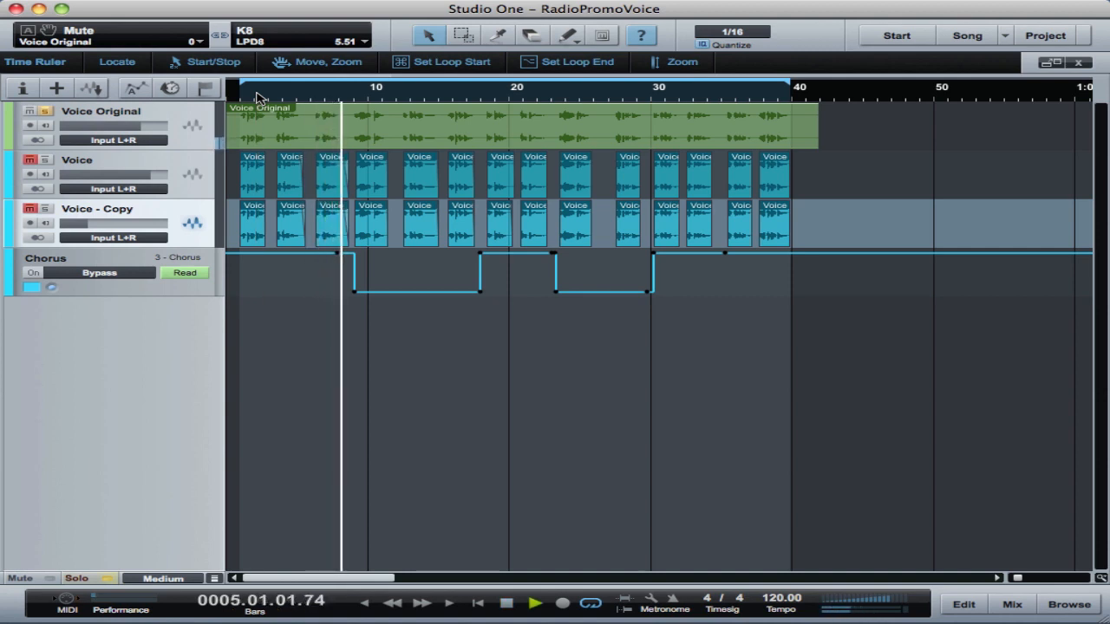
Step: Mute Voice Original, restart playback from zero to hear only the processed copies, then unmute it
click(534, 603)
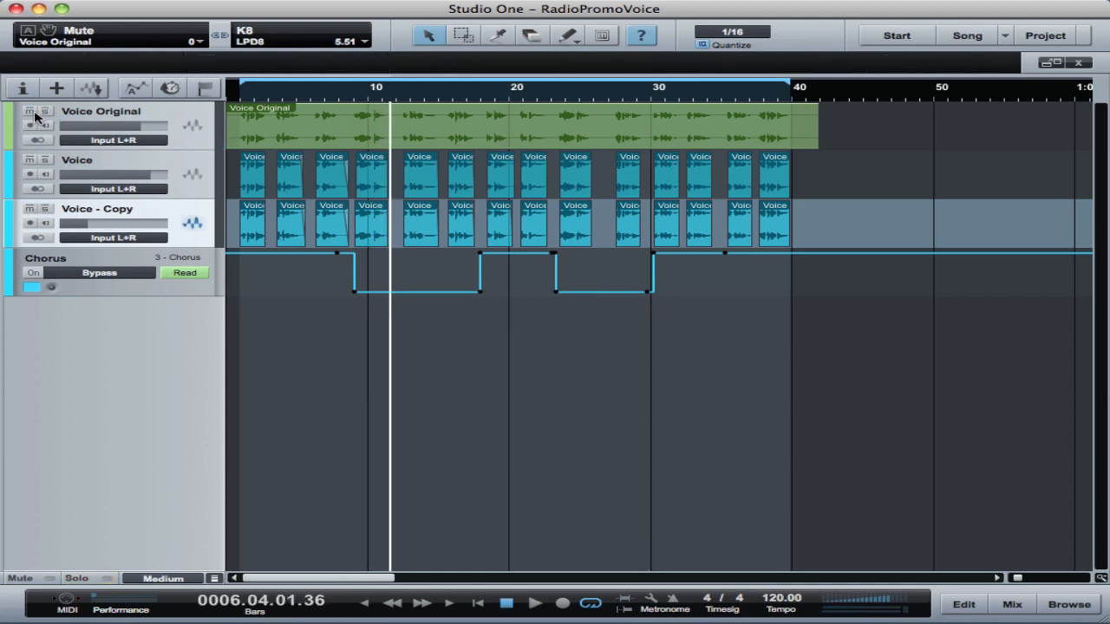
click(27, 111)
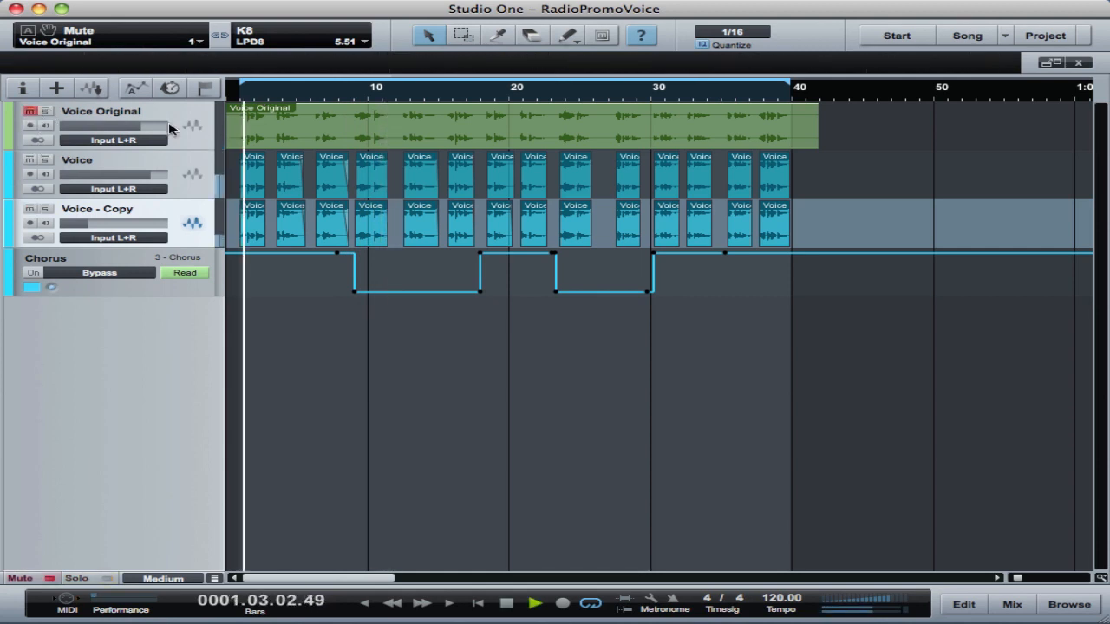
click(534, 603)
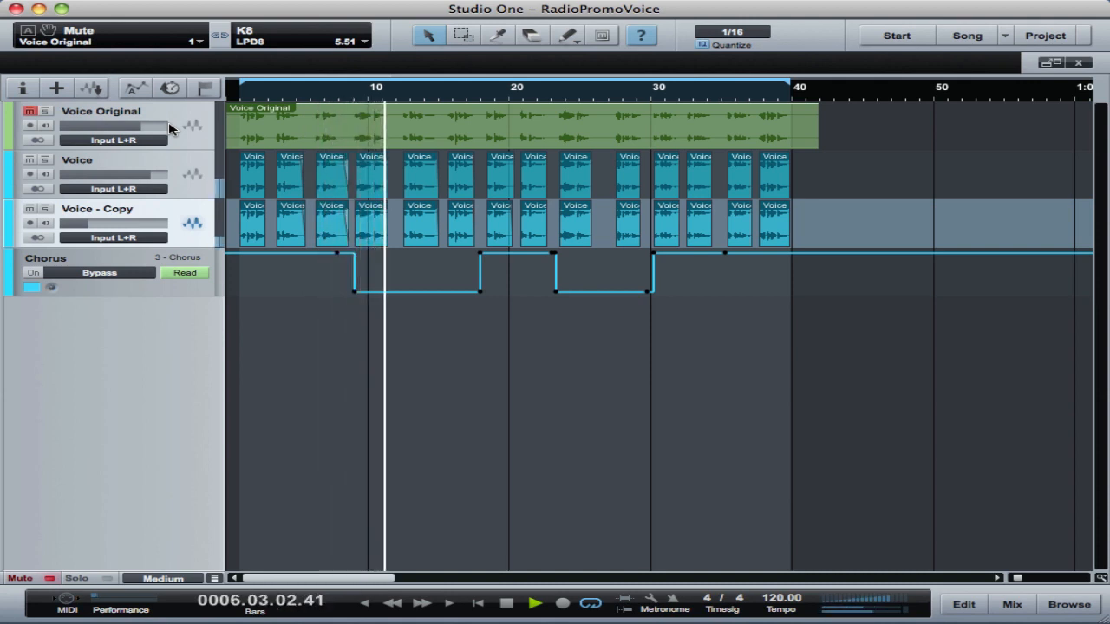
click(506, 603)
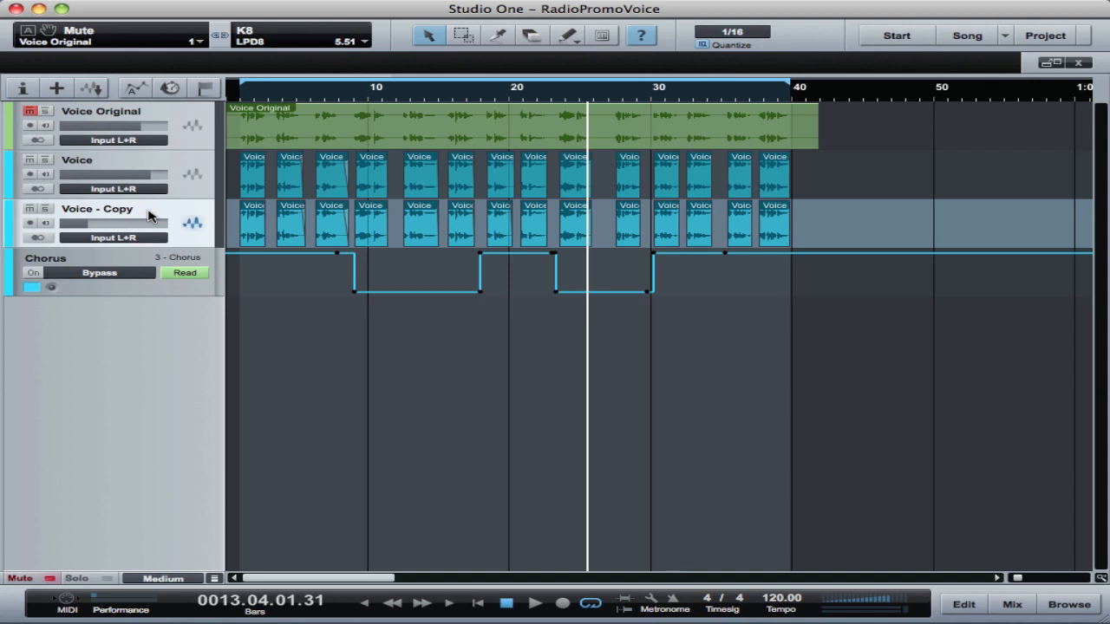
mouse_move(223, 163)
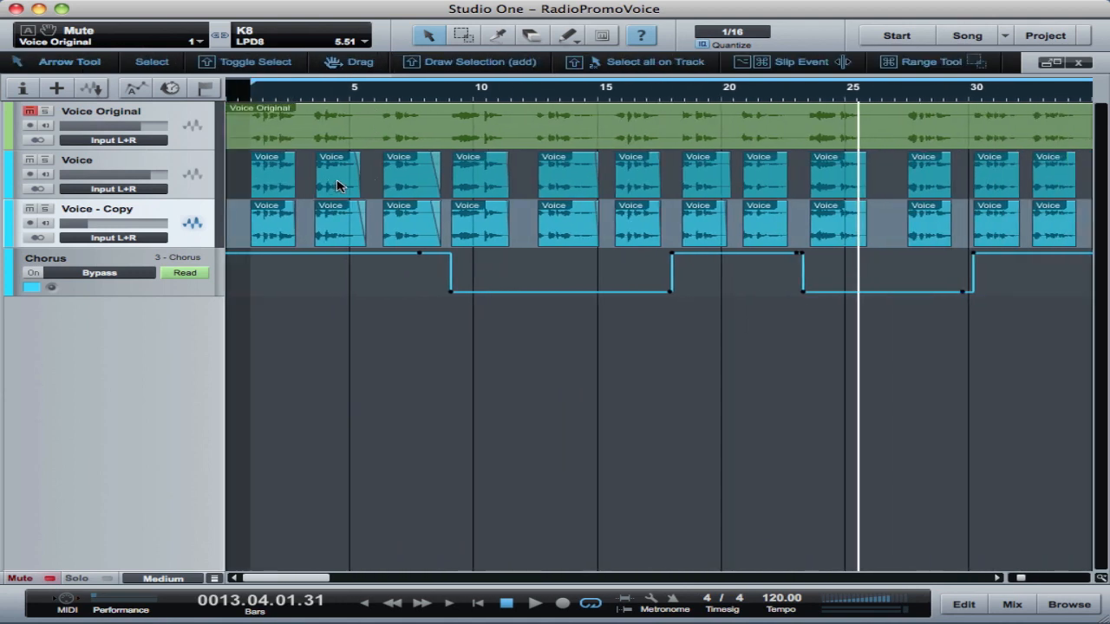
mouse_move(416, 168)
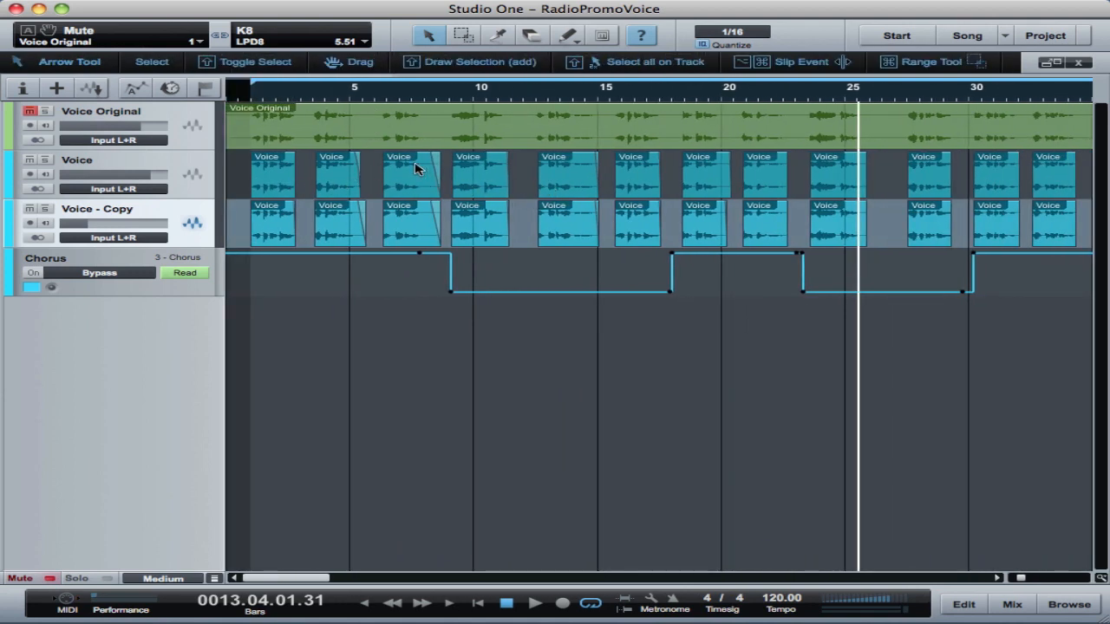
mouse_move(390, 206)
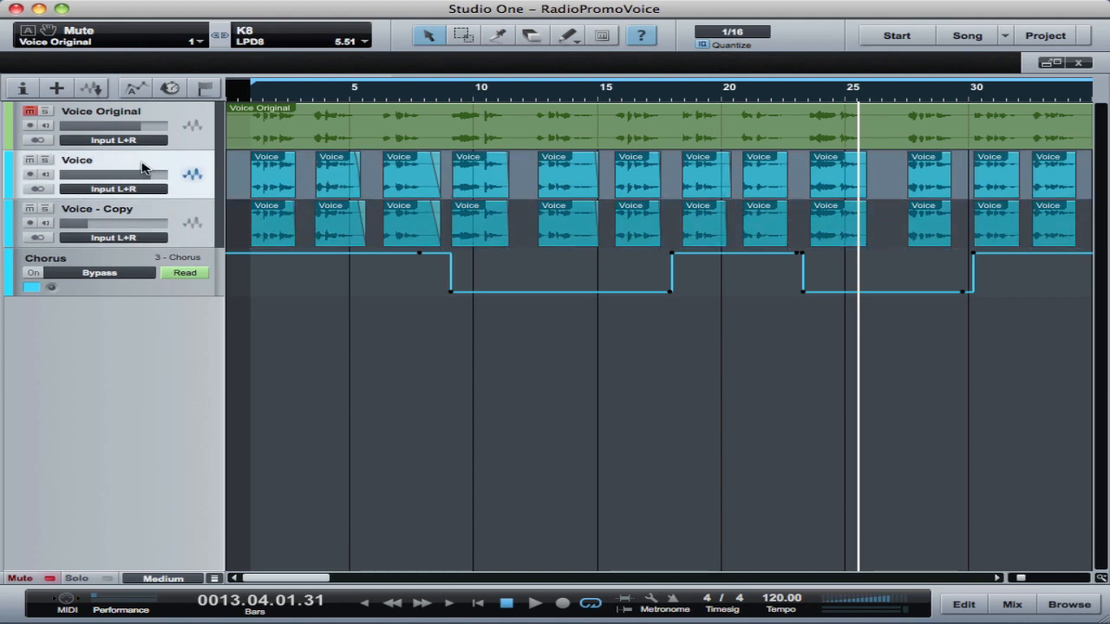
mouse_move(145, 219)
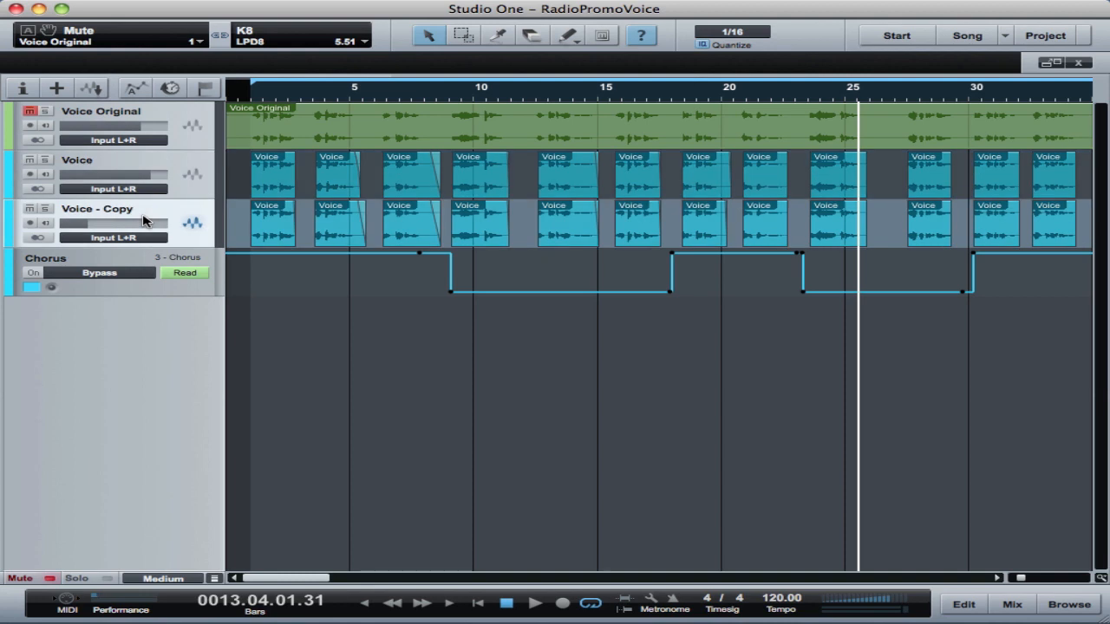
mouse_move(97, 416)
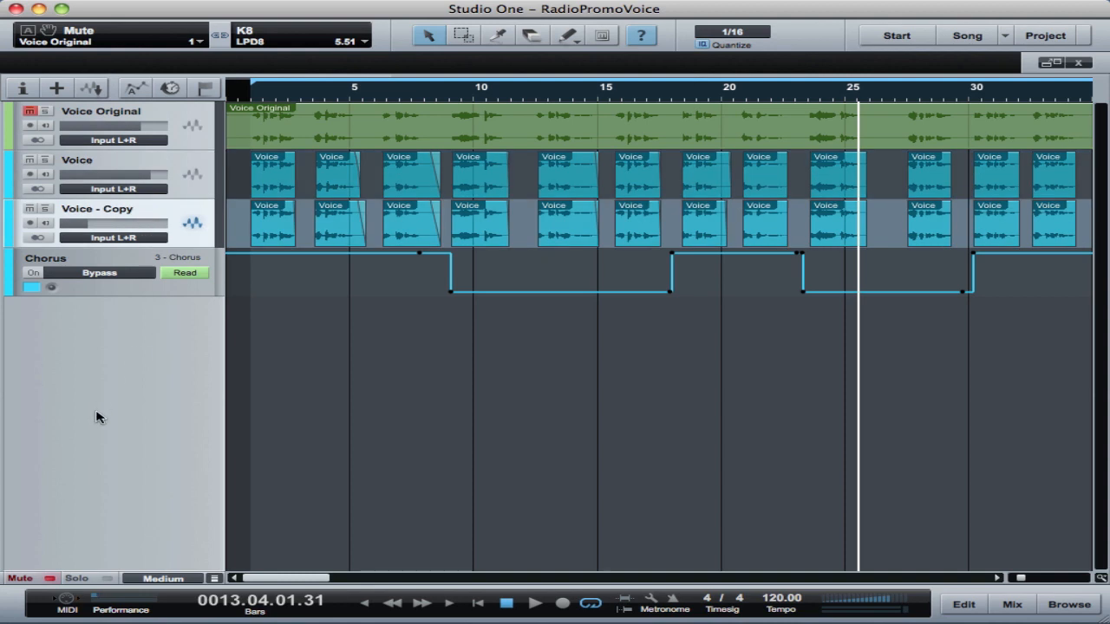
mouse_move(145, 533)
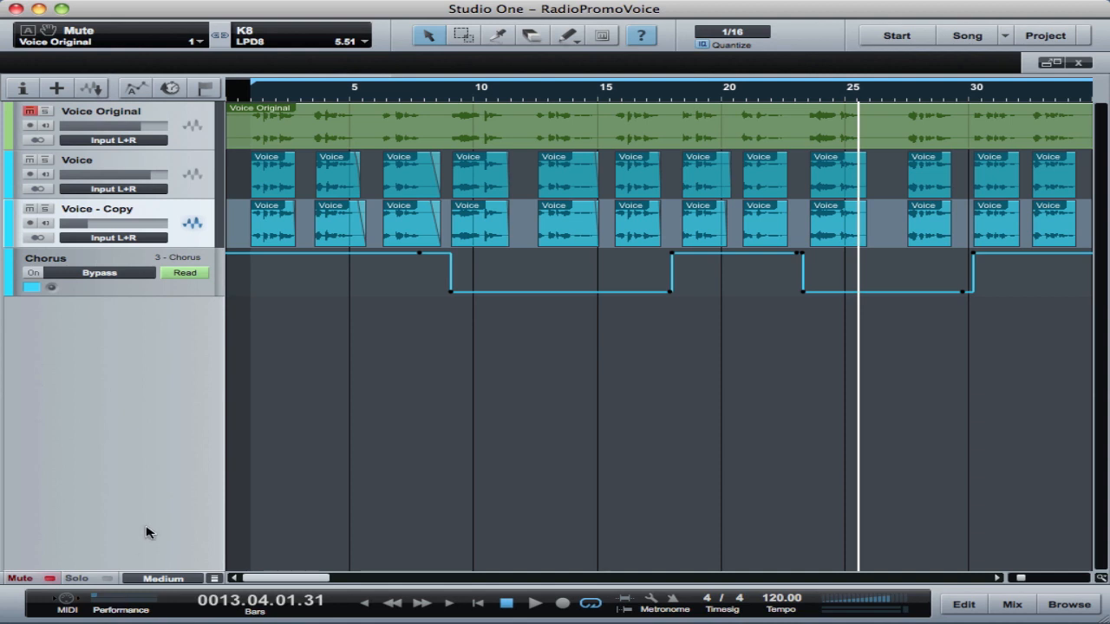
Step: Bring up the Mix console and delete the Voice Original track
click(1011, 603)
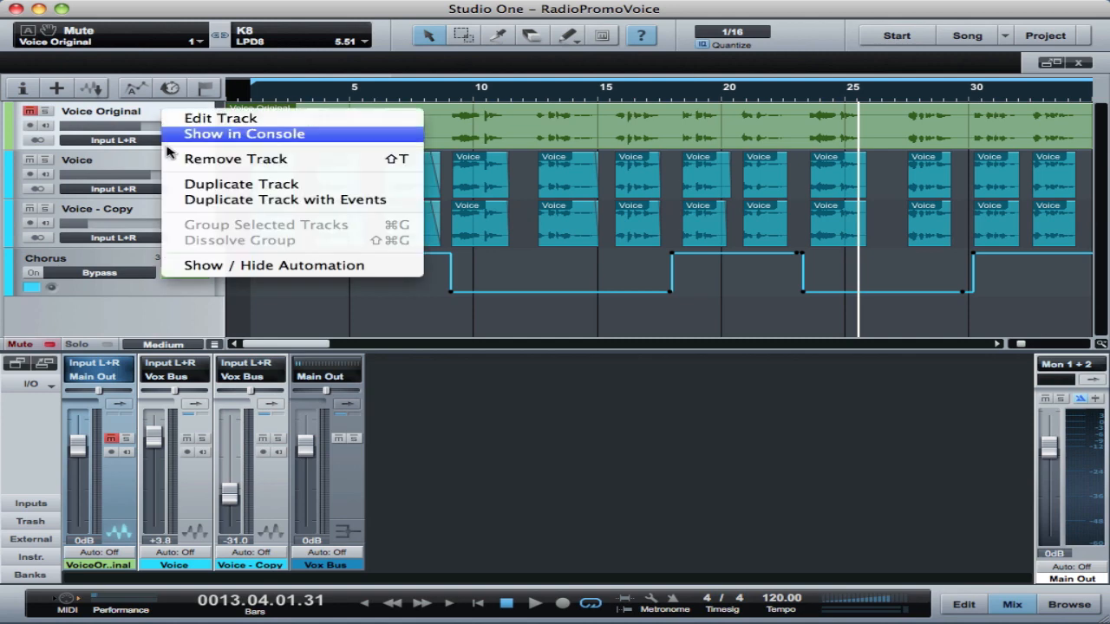
click(236, 159)
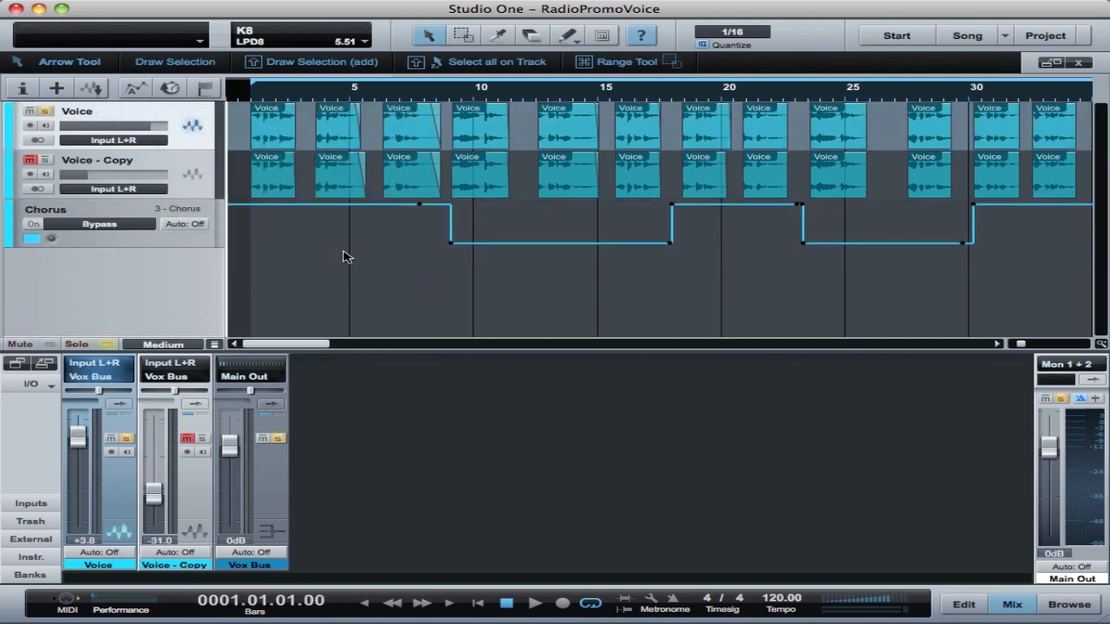
mouse_move(250, 246)
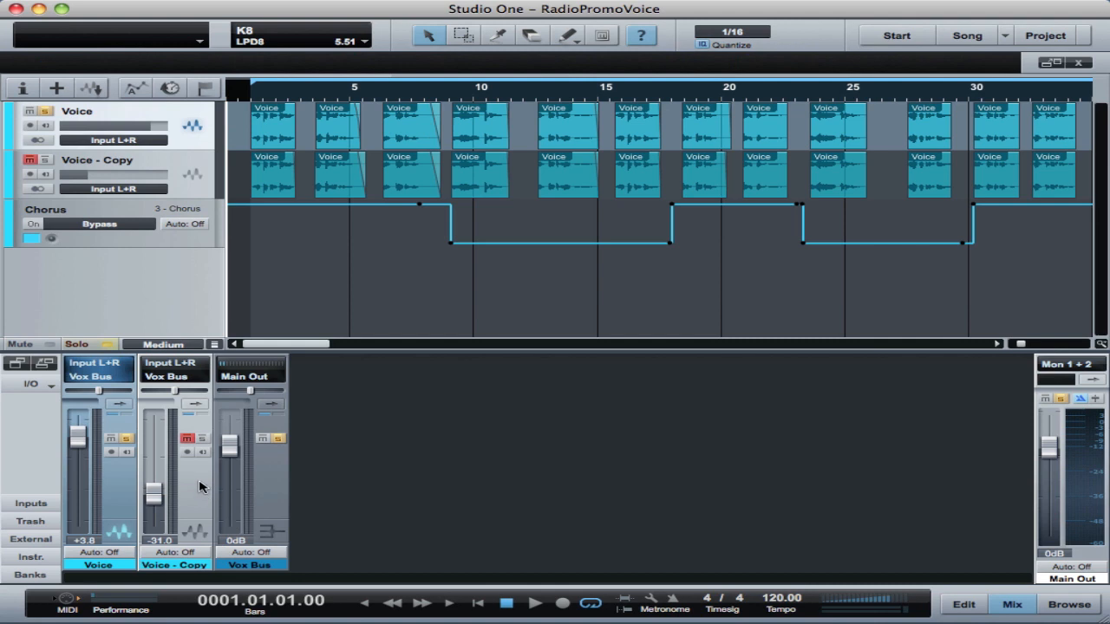
mouse_move(86, 458)
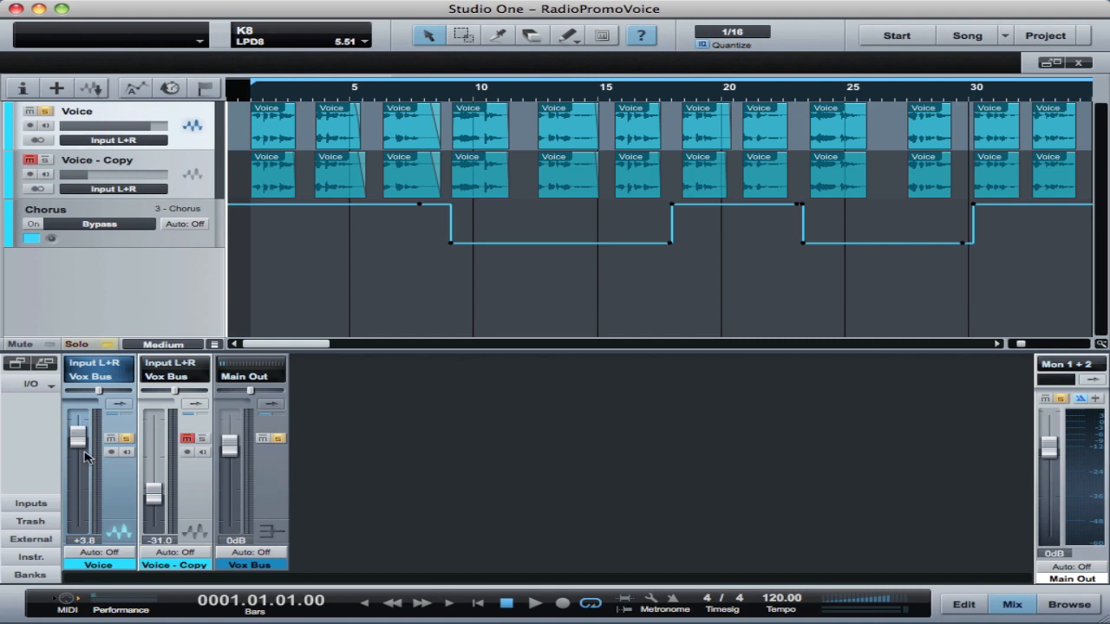
Step: Expand the Voice channel's inserts and review its Compressor settings during playback
click(126, 439)
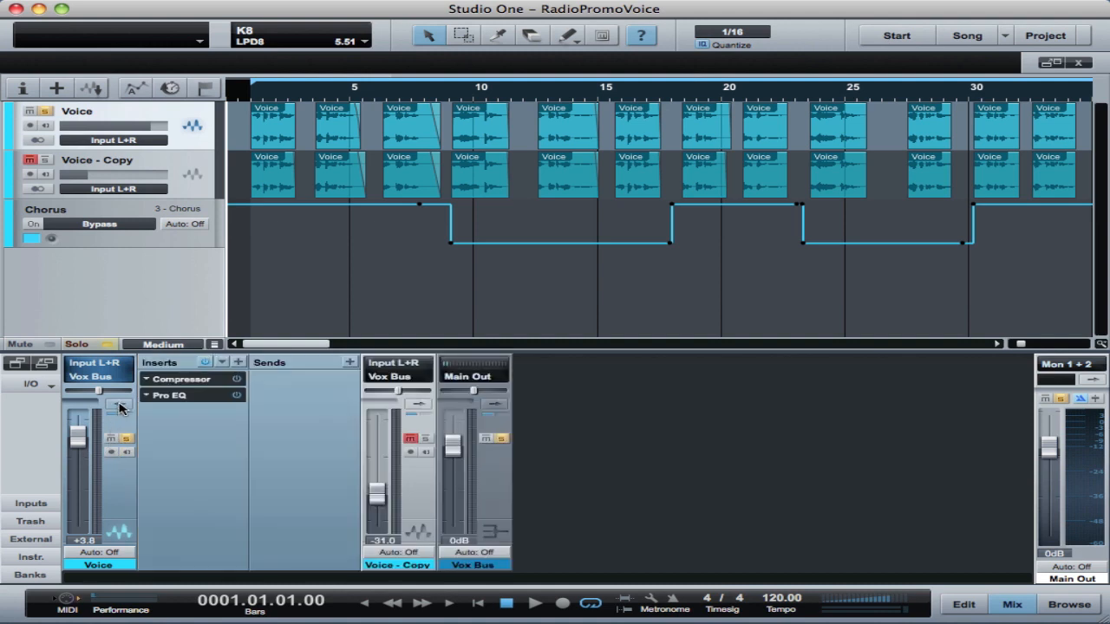
click(534, 604)
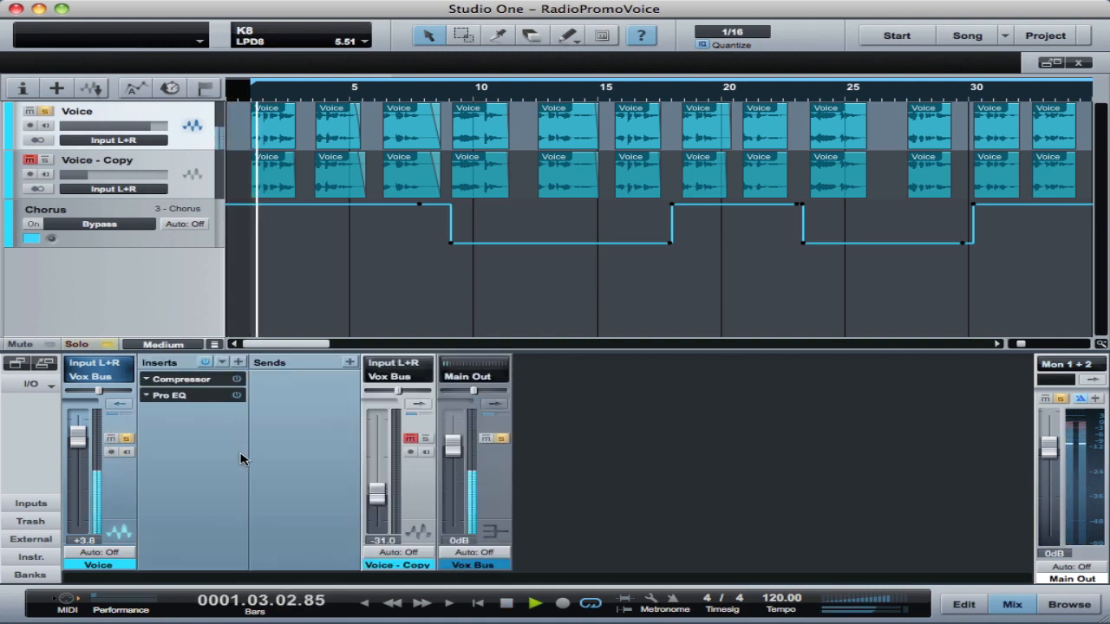
double_click(180, 378)
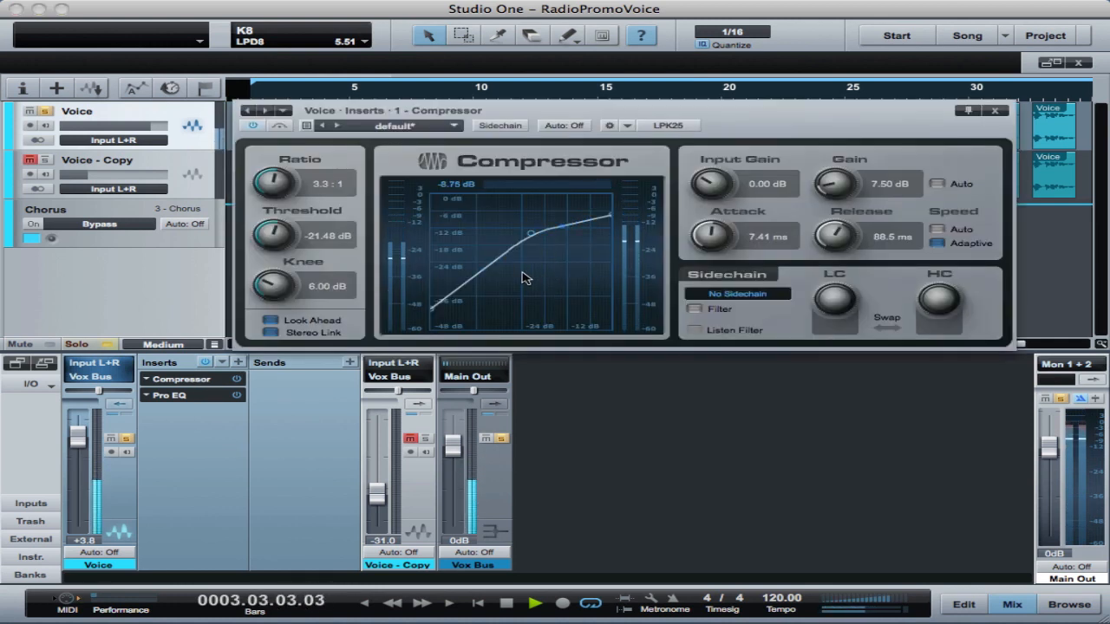
Step: Switch to the Voice channel's Pro EQ and compare it bypassed versus active
click(506, 603)
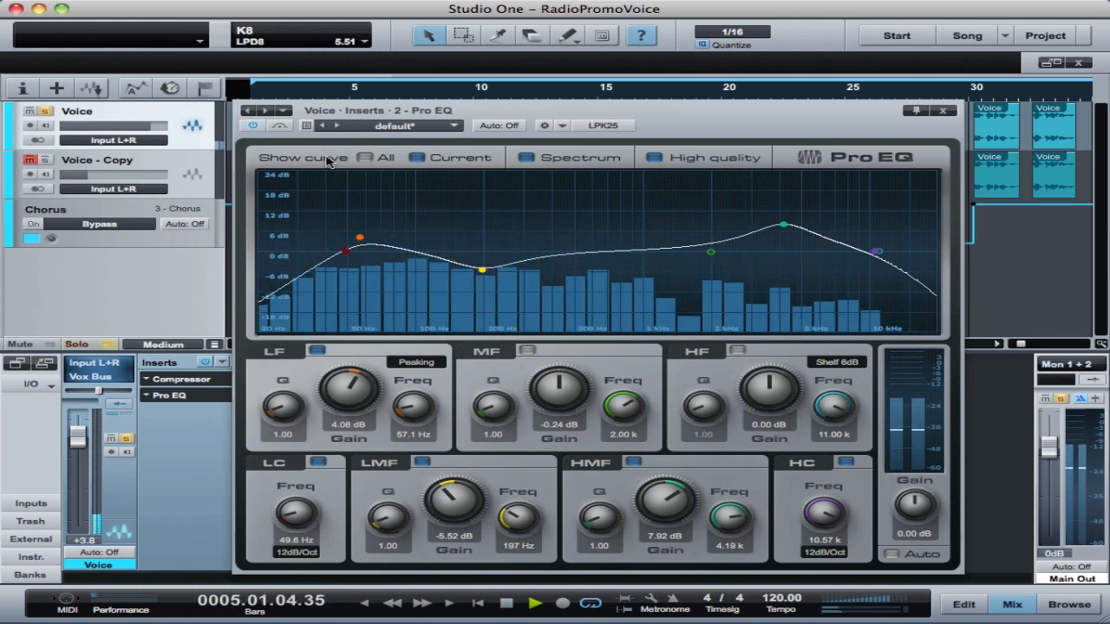
click(279, 125)
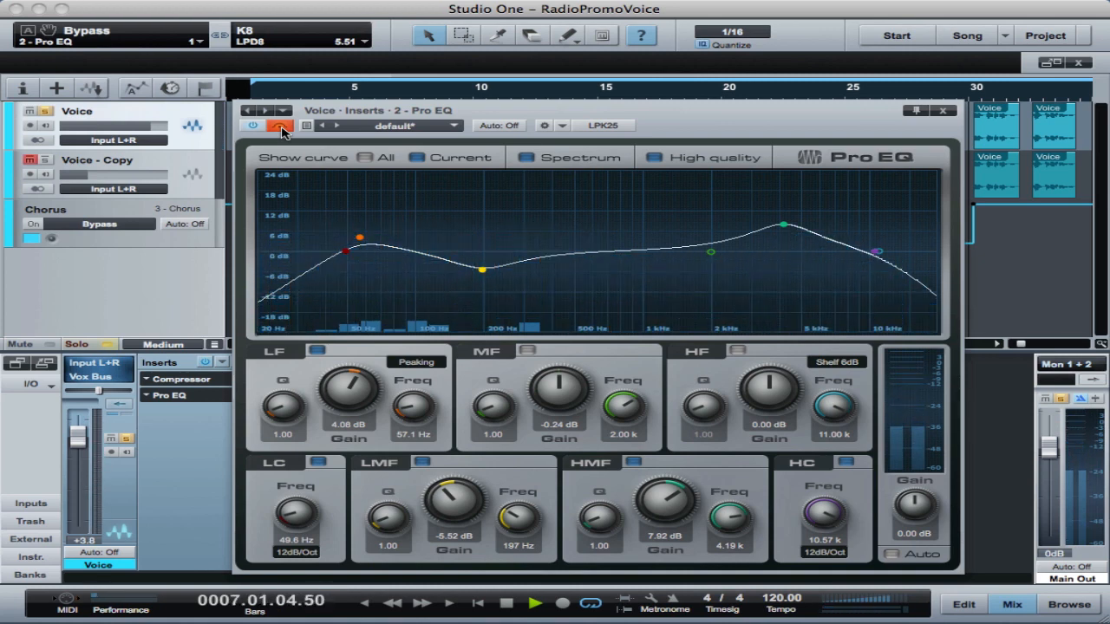
click(279, 126)
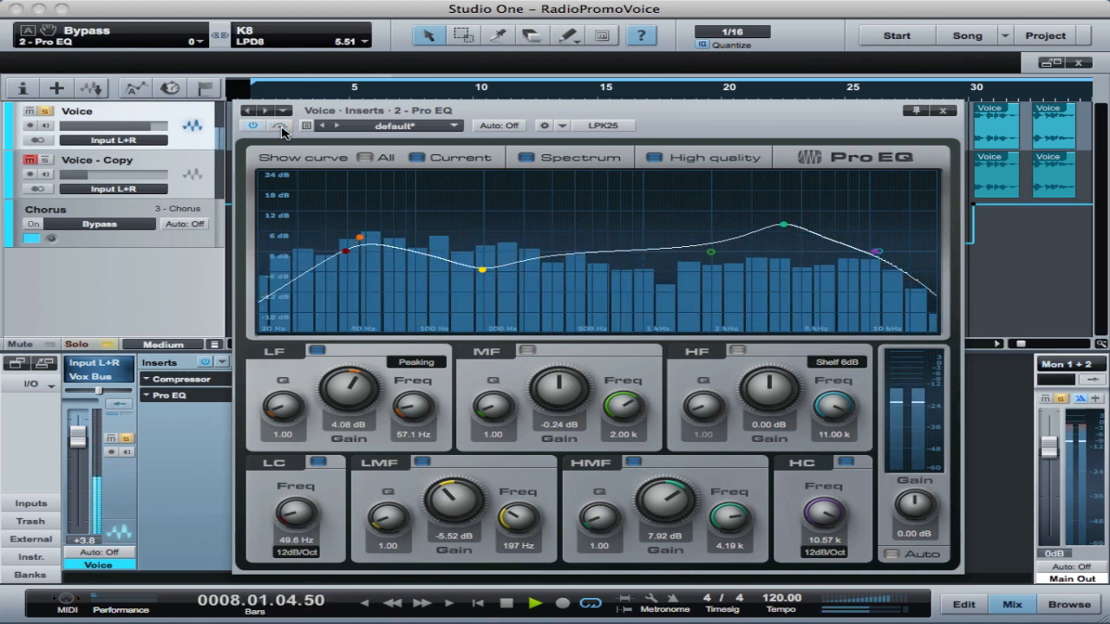
click(506, 604)
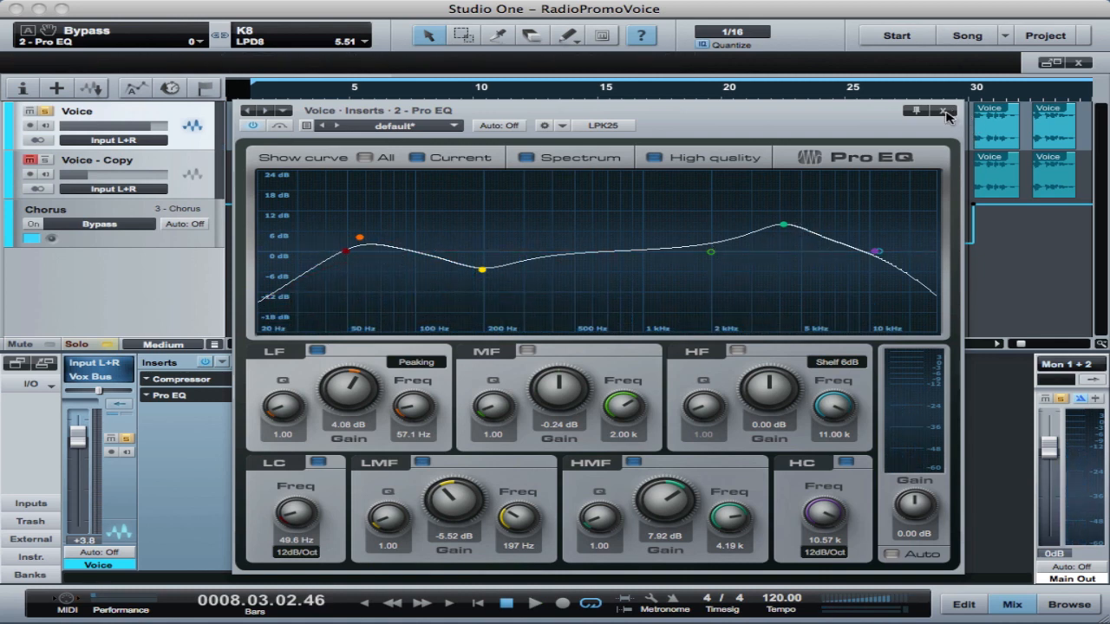
Step: Close the Pro EQ, mute Voice - Copy and show its insert effects for RedlightDist
click(942, 111)
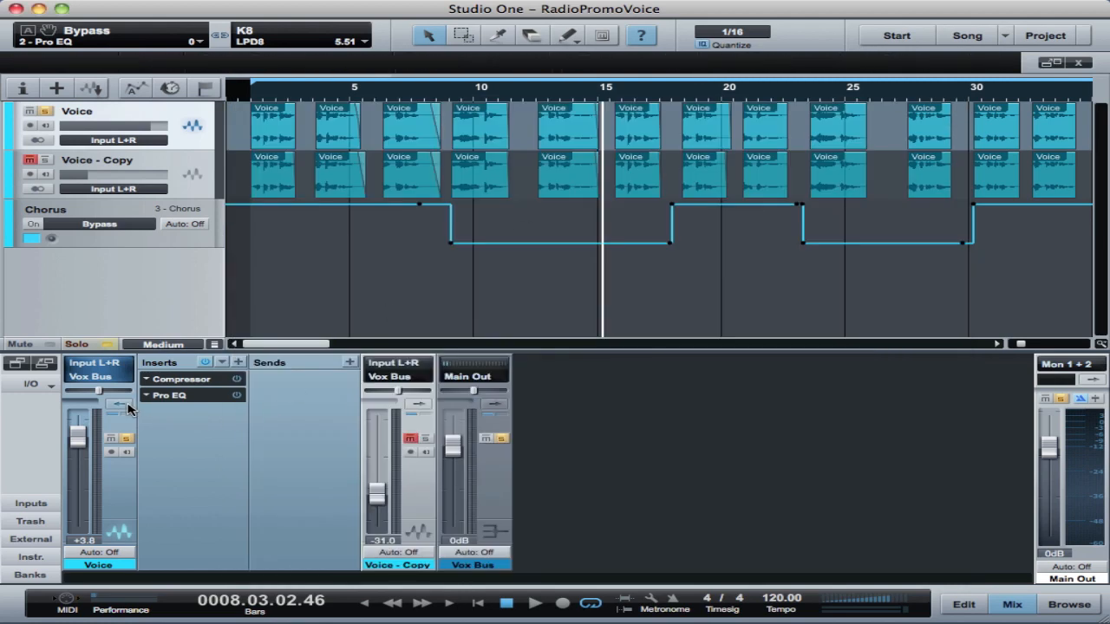
mouse_move(125, 409)
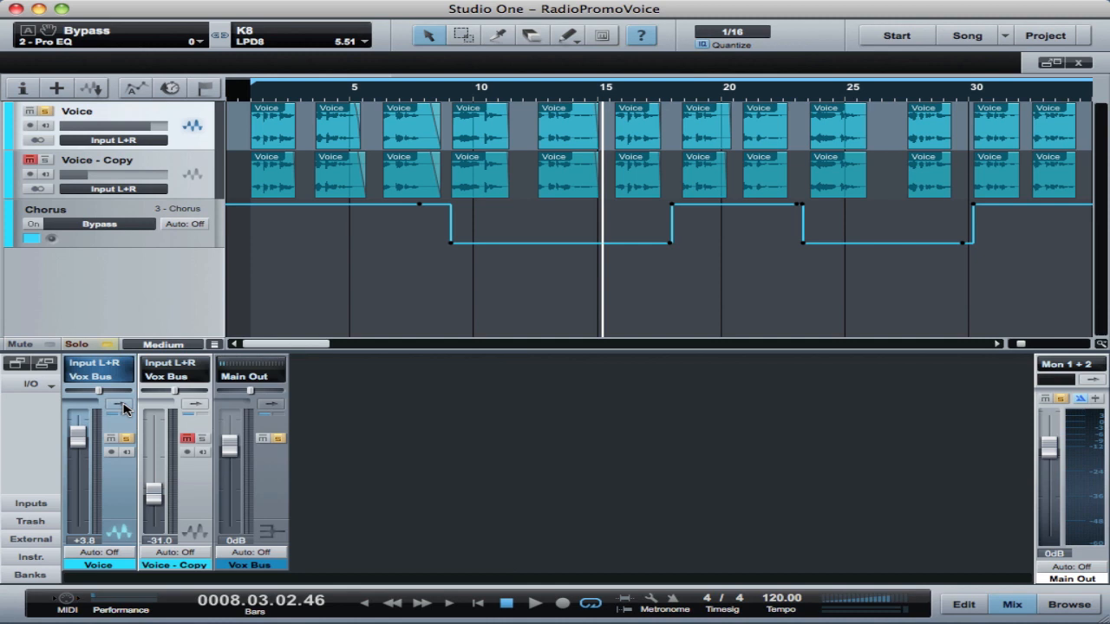
mouse_move(125, 187)
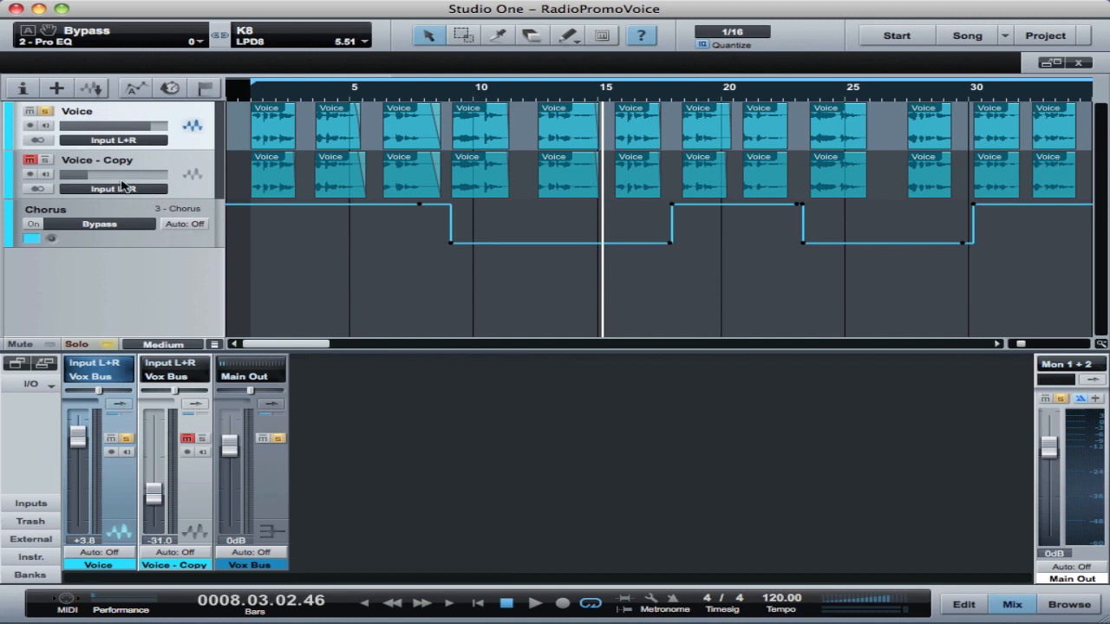
click(28, 160)
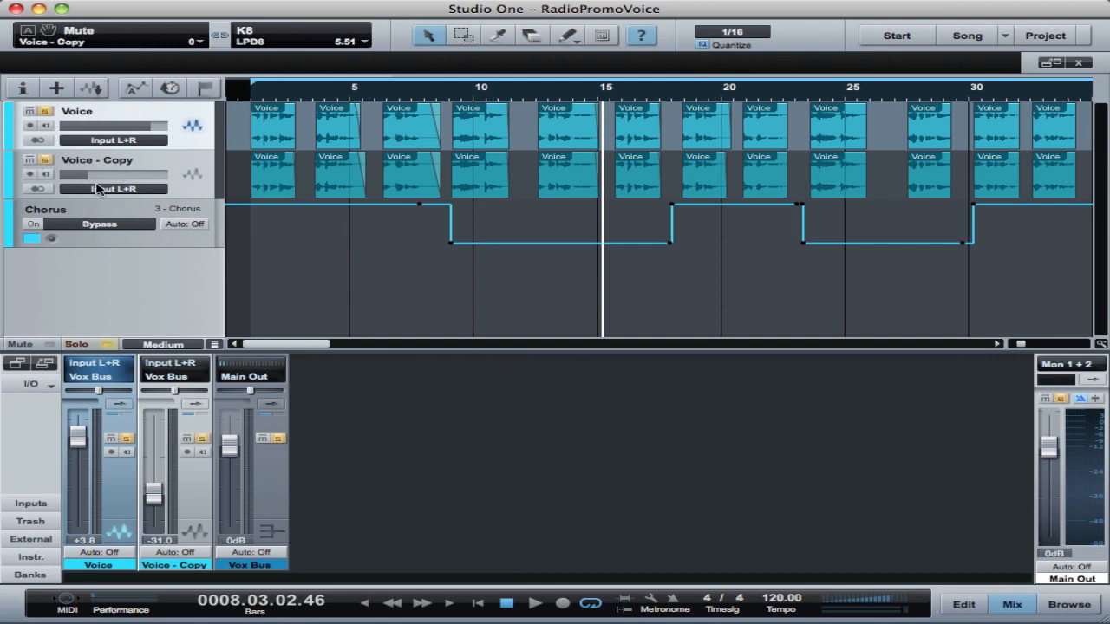
click(28, 111)
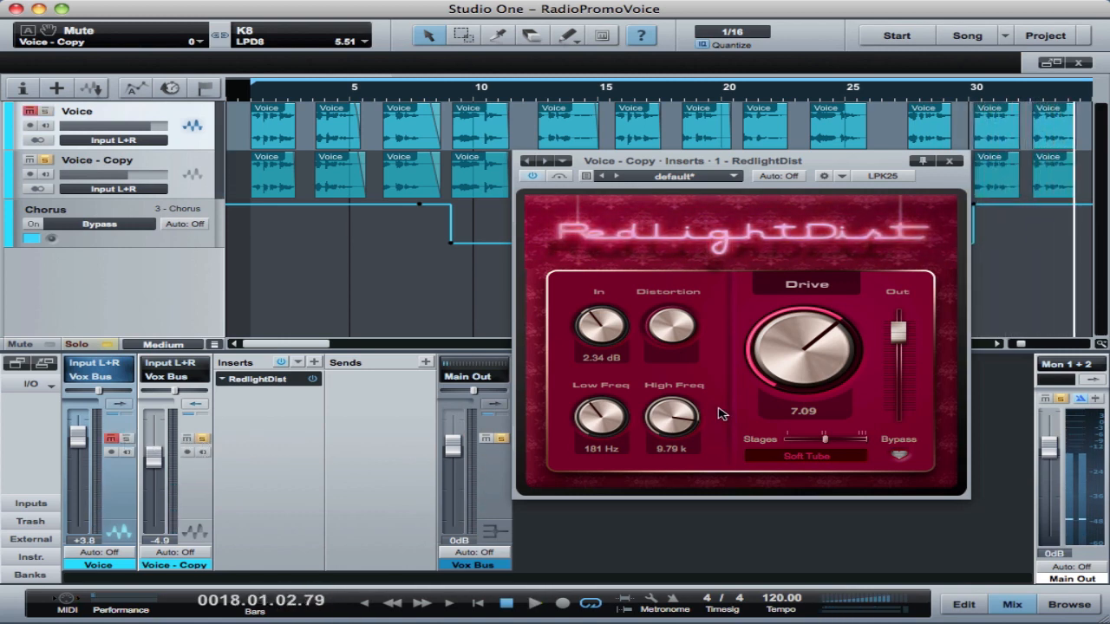
mouse_move(631, 298)
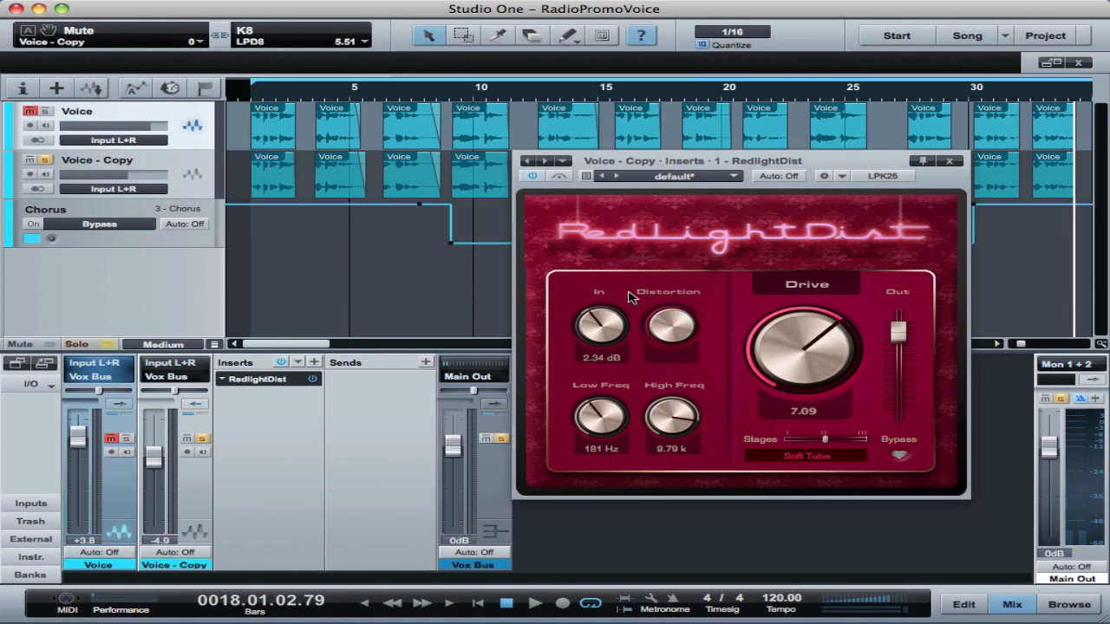
mouse_move(796, 465)
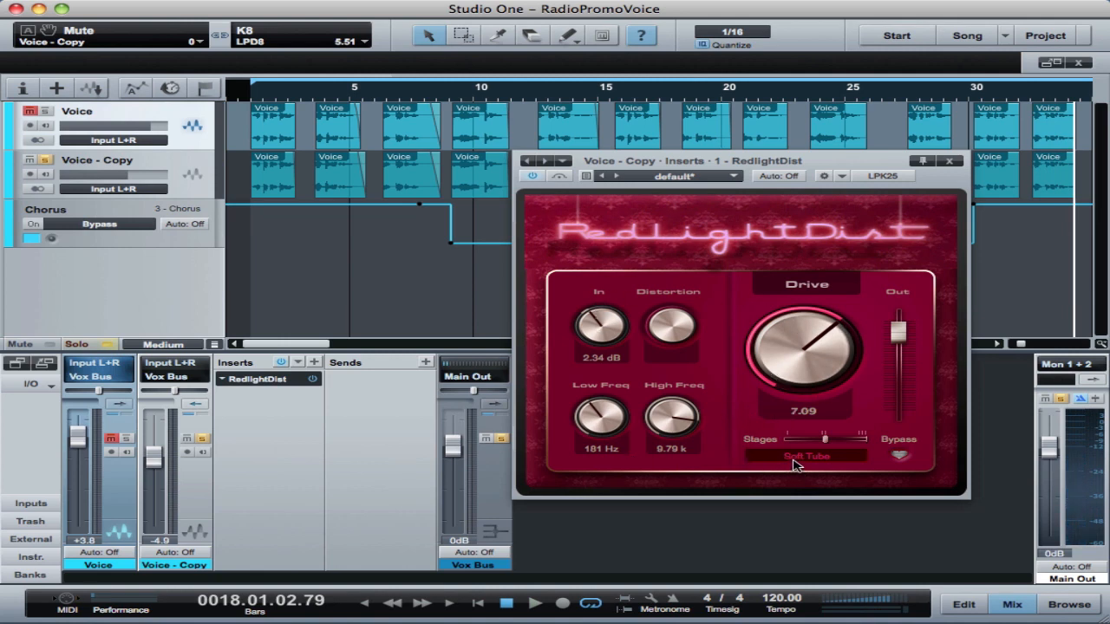
mouse_move(662, 430)
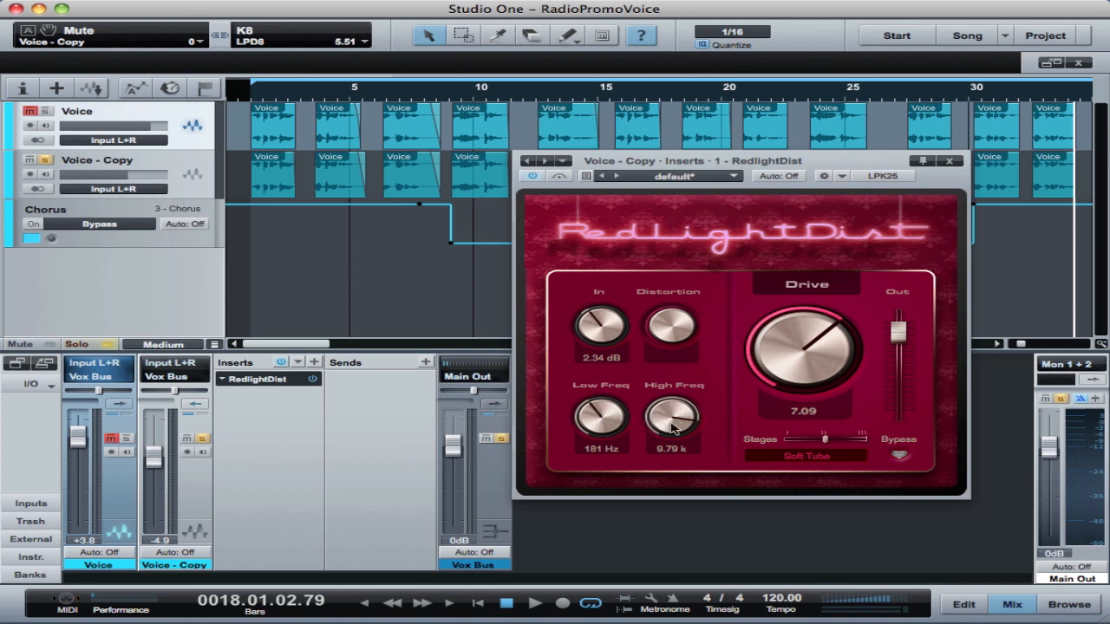
mouse_move(607, 406)
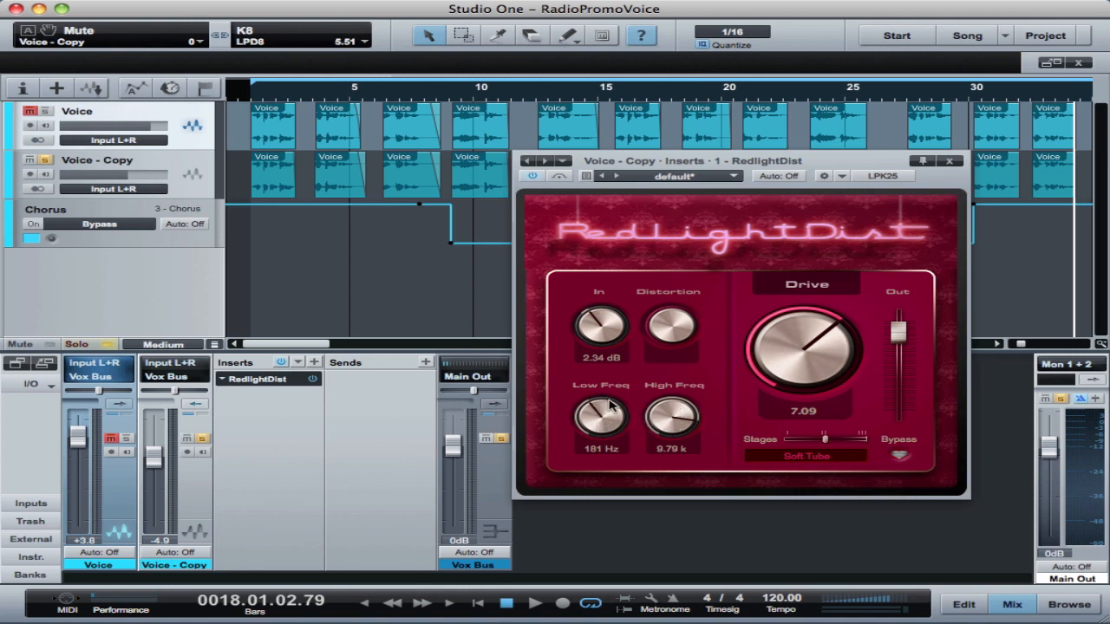
mouse_move(622, 458)
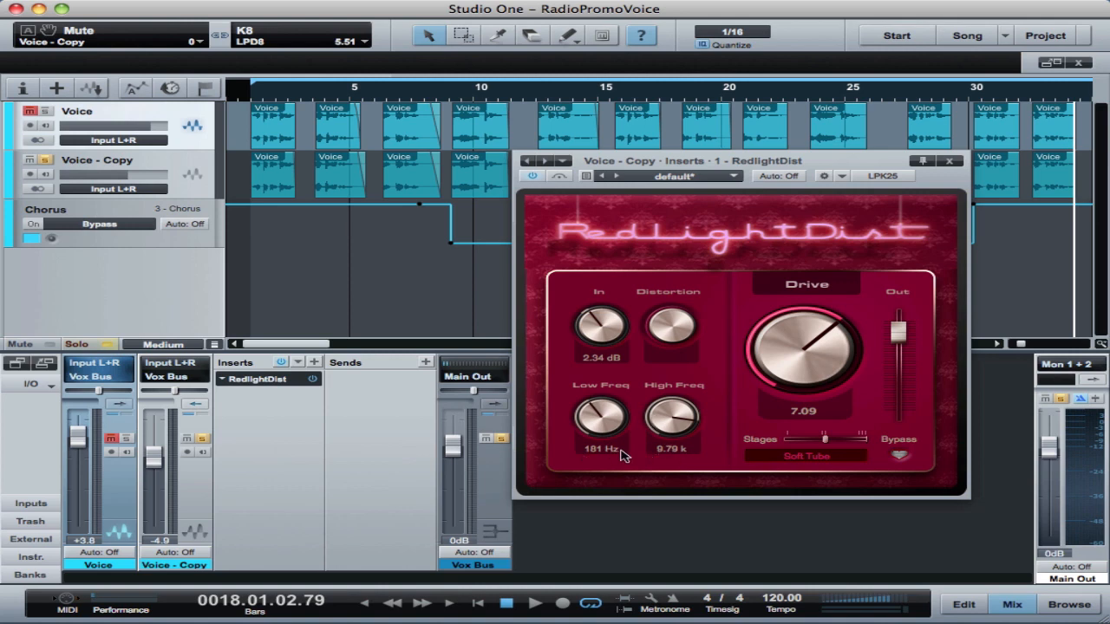
mouse_move(683, 459)
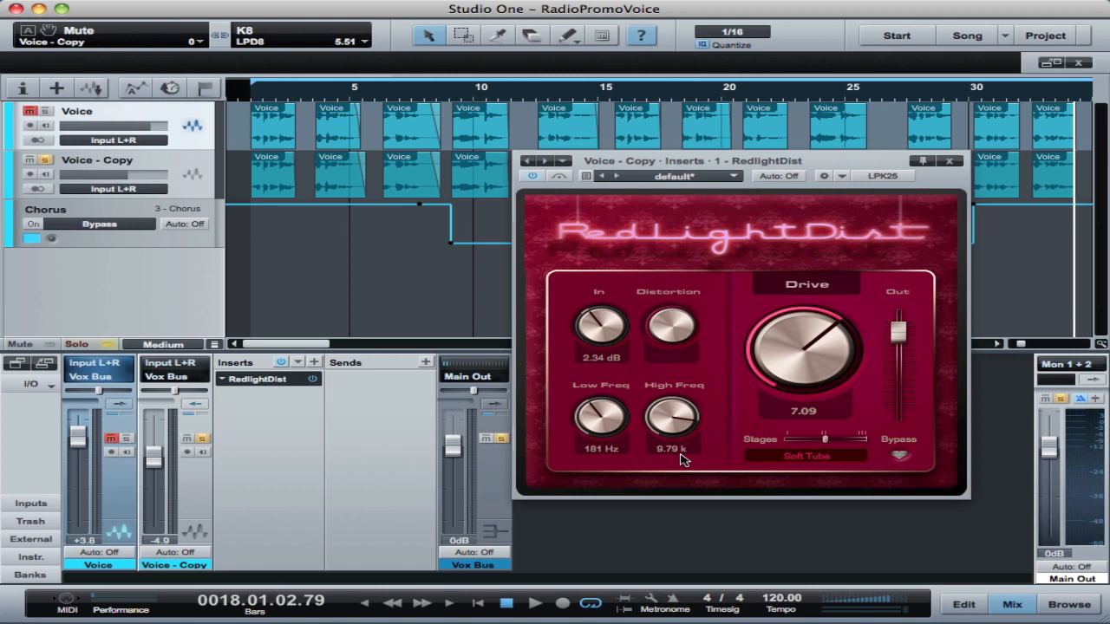
mouse_move(759, 309)
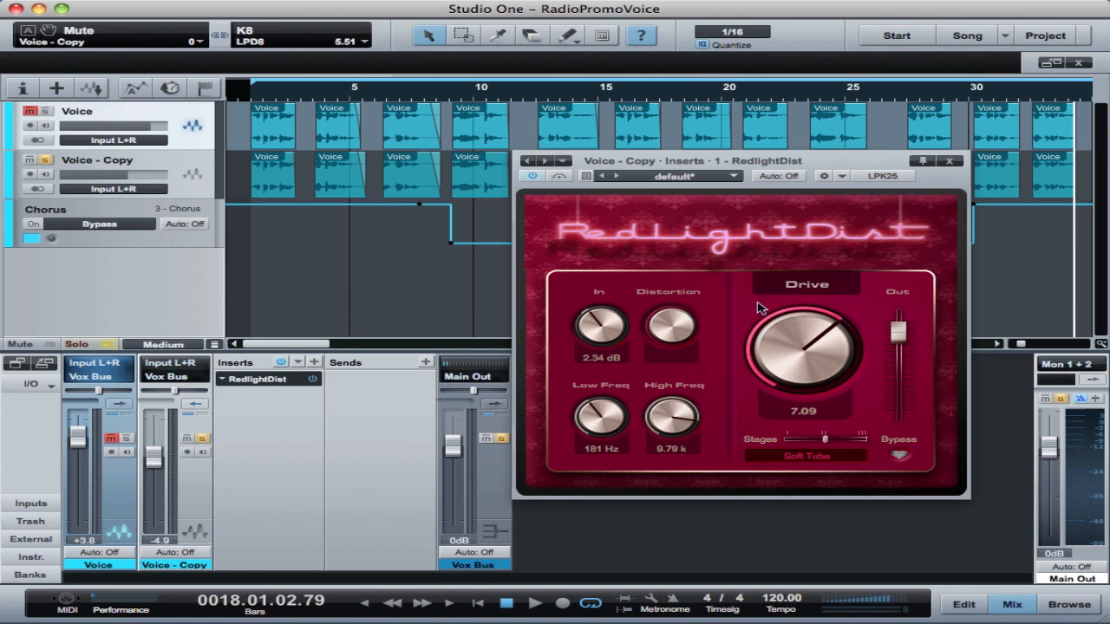
mouse_move(598, 405)
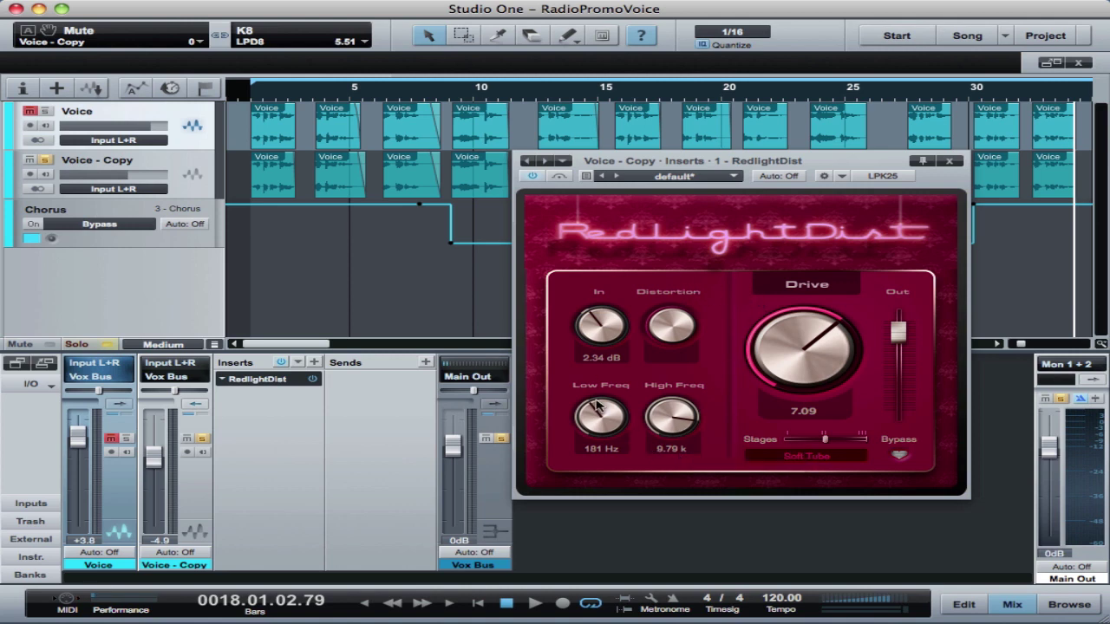
mouse_move(568, 430)
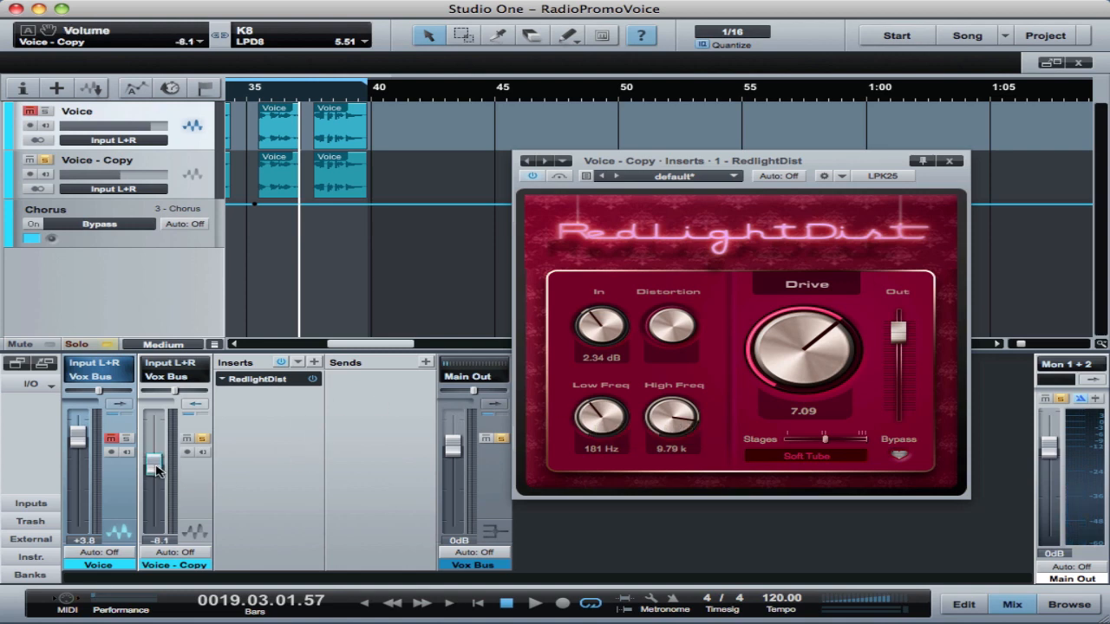
Step: Pull the Voice - Copy fader down, settling its level near -26.9 dB
drag(153, 465, 153, 520)
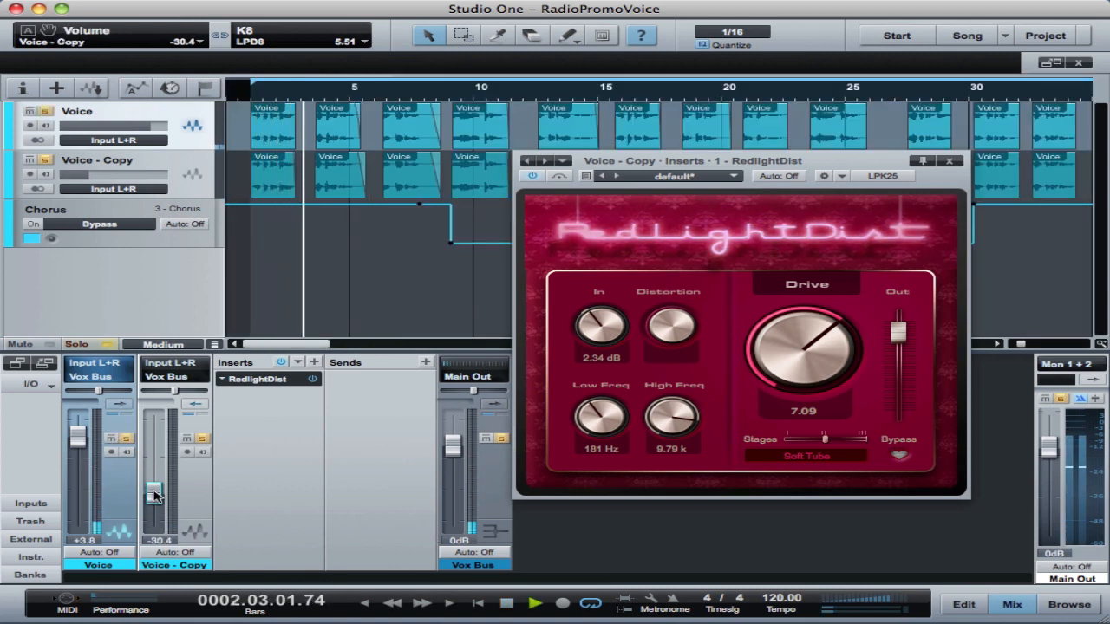
drag(154, 495, 155, 485)
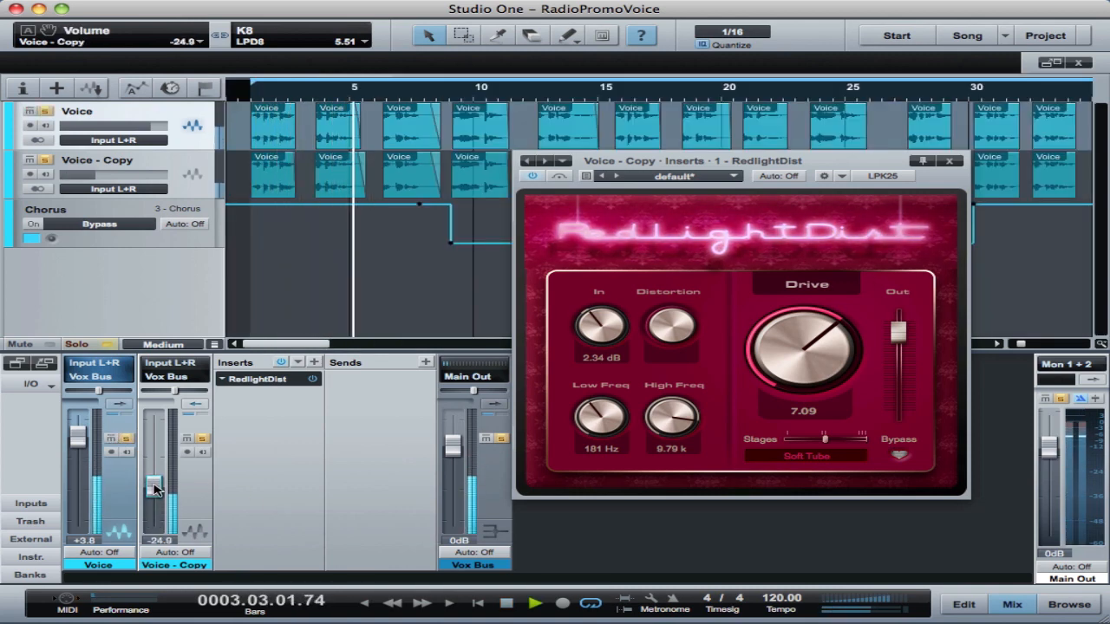
drag(156, 488, 156, 484)
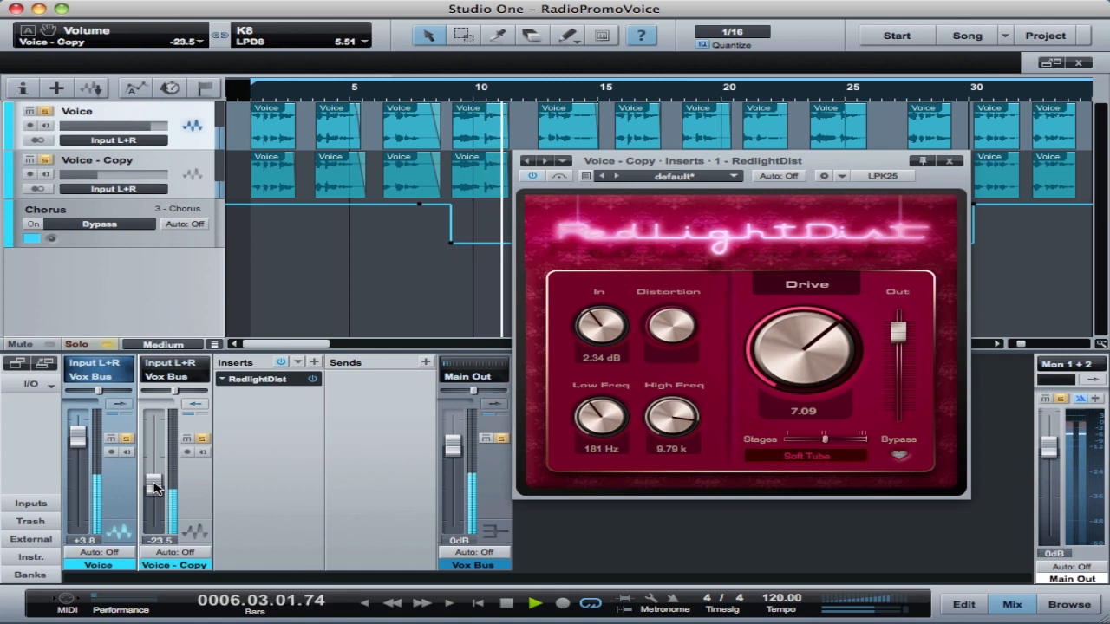
drag(154, 485, 155, 479)
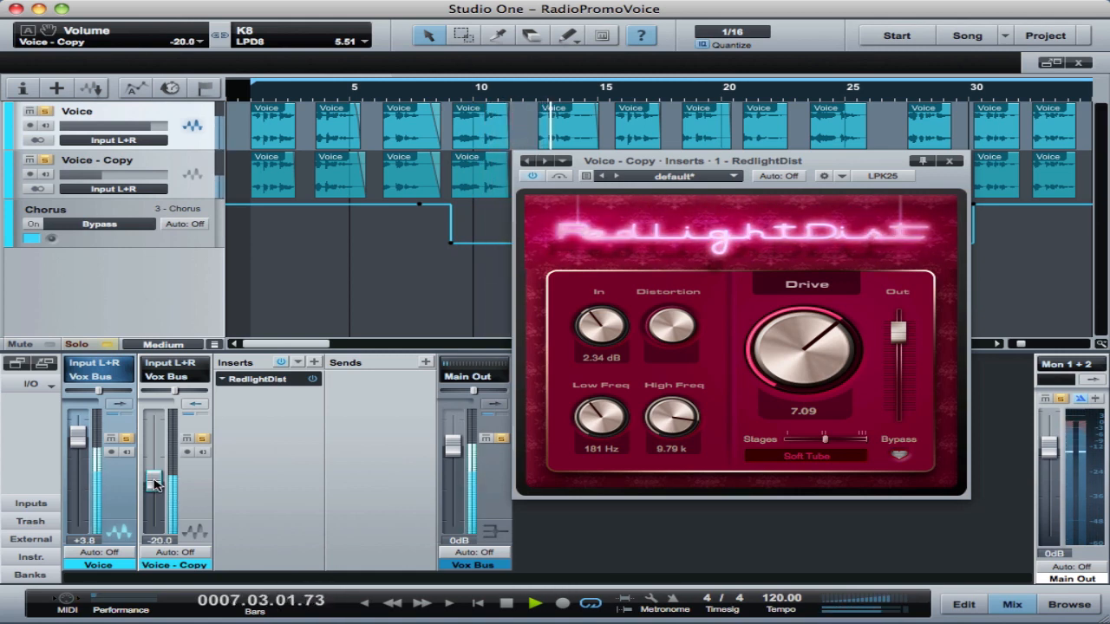
drag(156, 482, 156, 494)
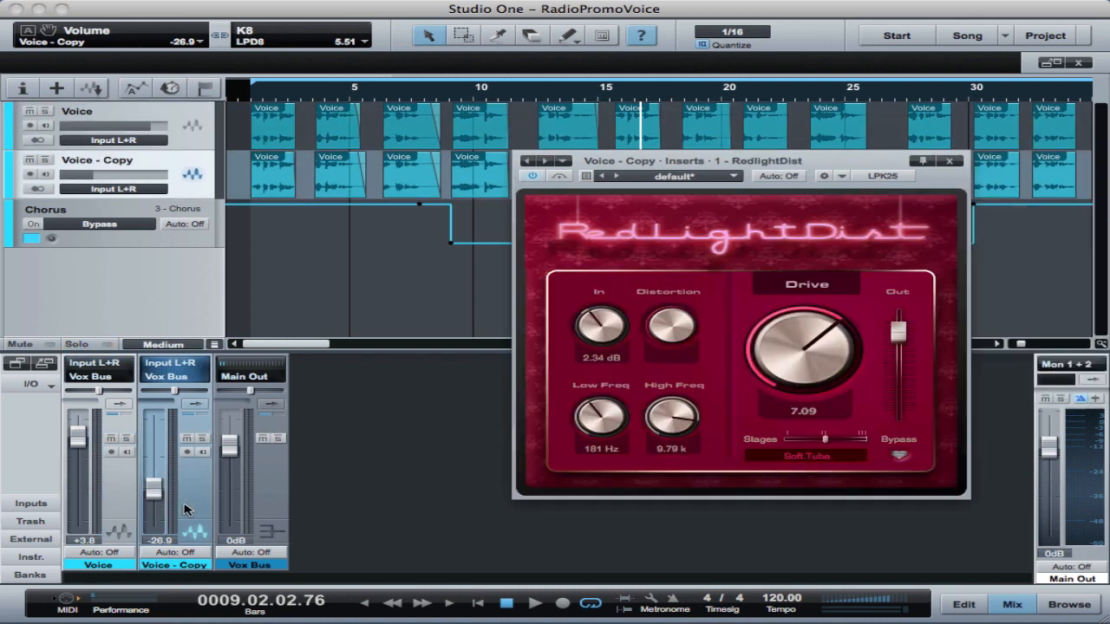
mouse_move(269, 464)
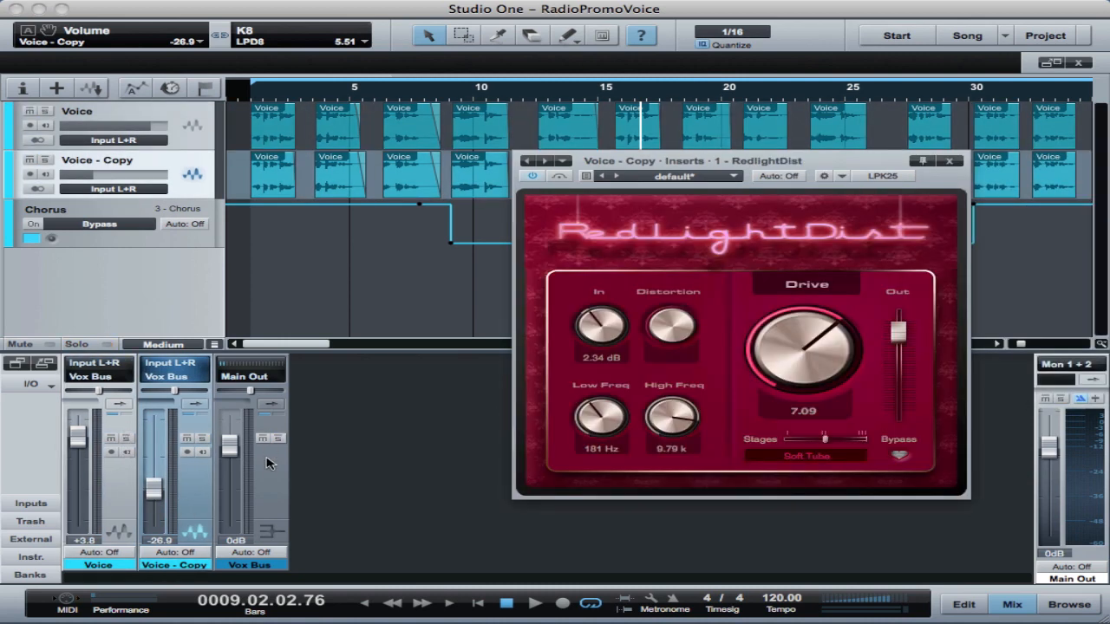
mouse_move(270, 425)
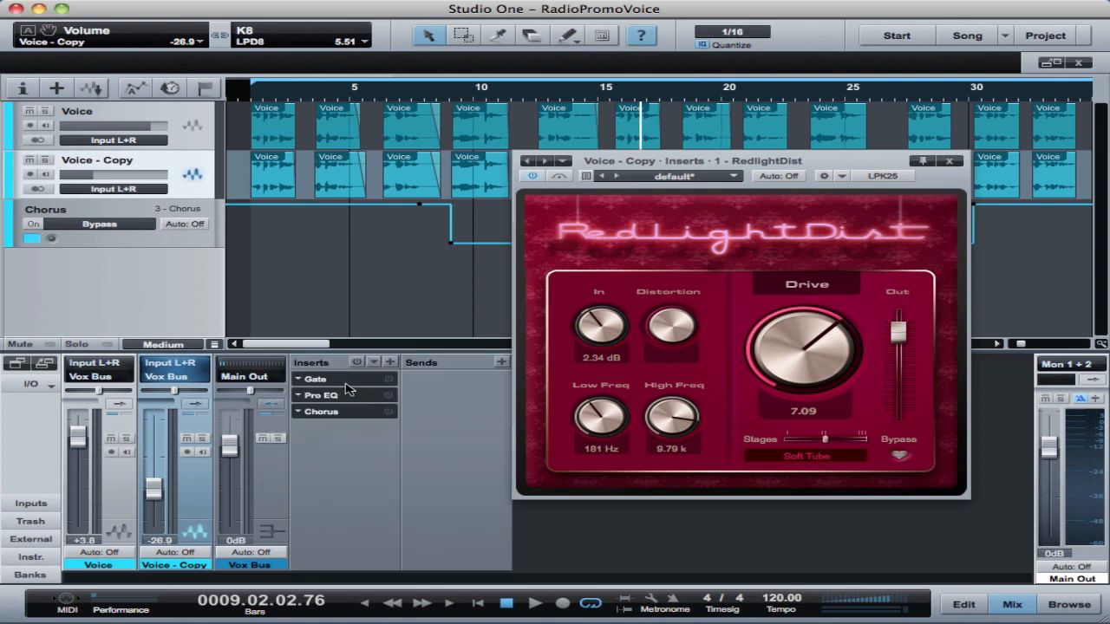
Step: Collapse the expanded Gate insert on the Vox Bus and bring up its Pro EQ editor
right_click(316, 378)
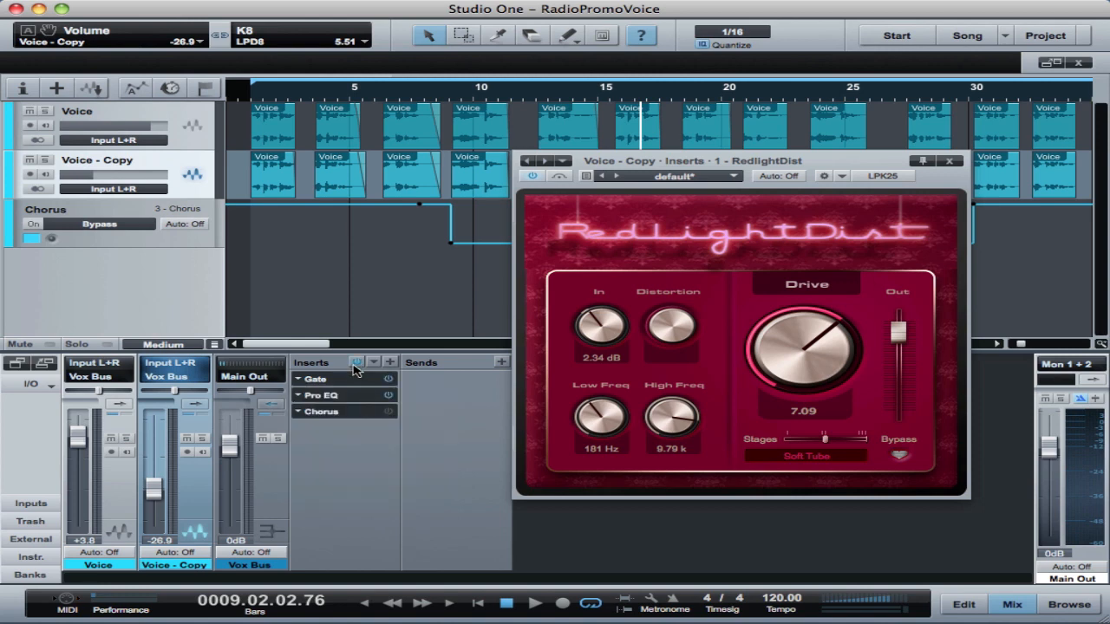
click(315, 378)
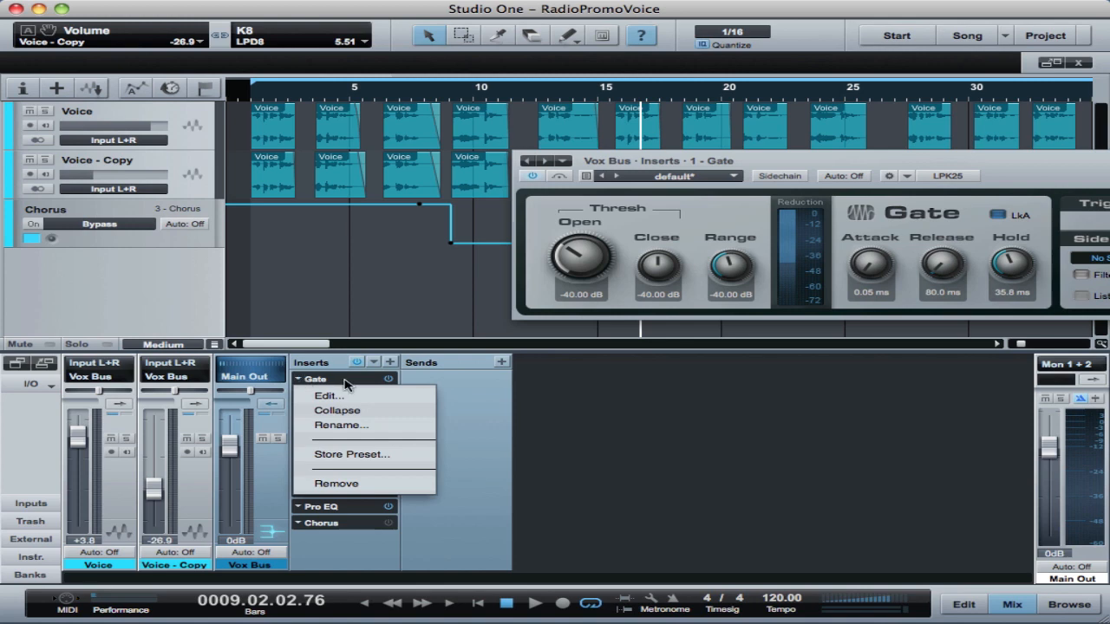
click(328, 395)
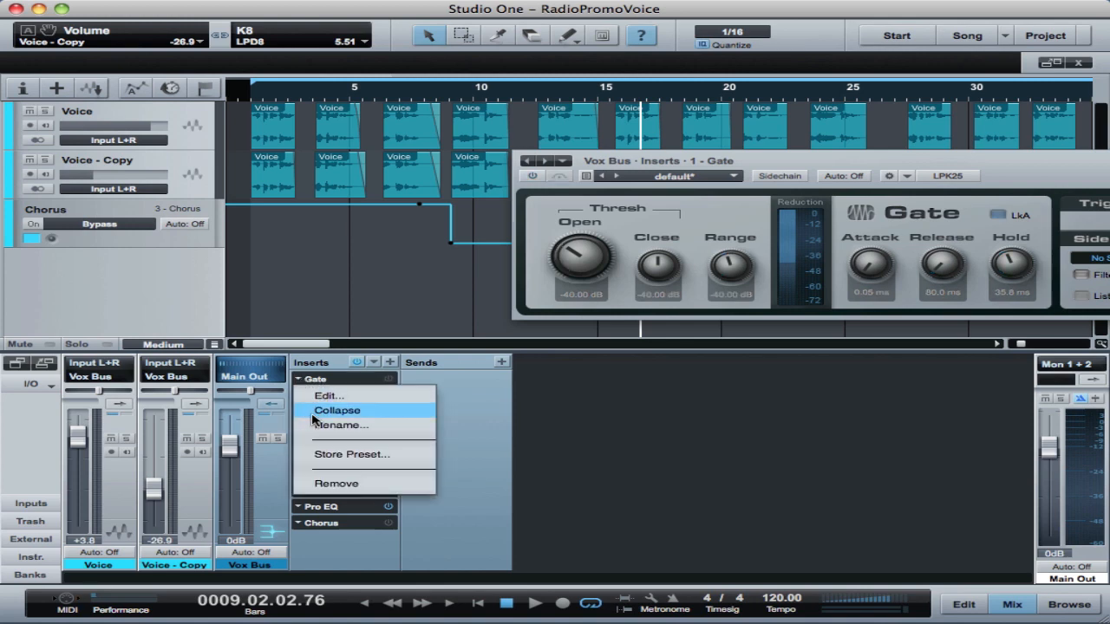
click(336, 409)
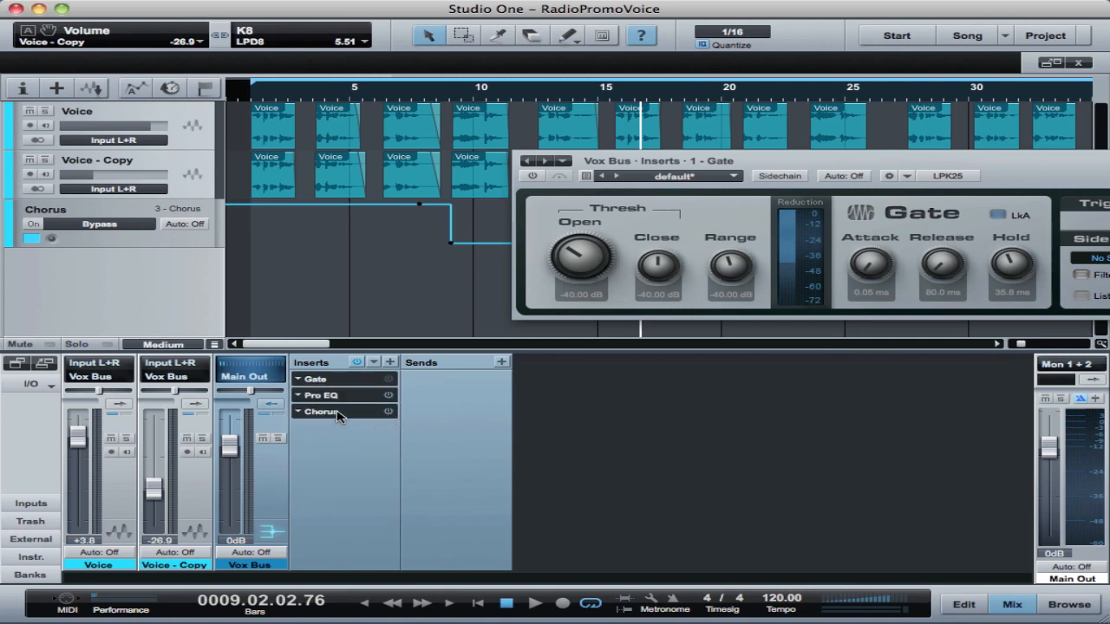
mouse_move(333, 399)
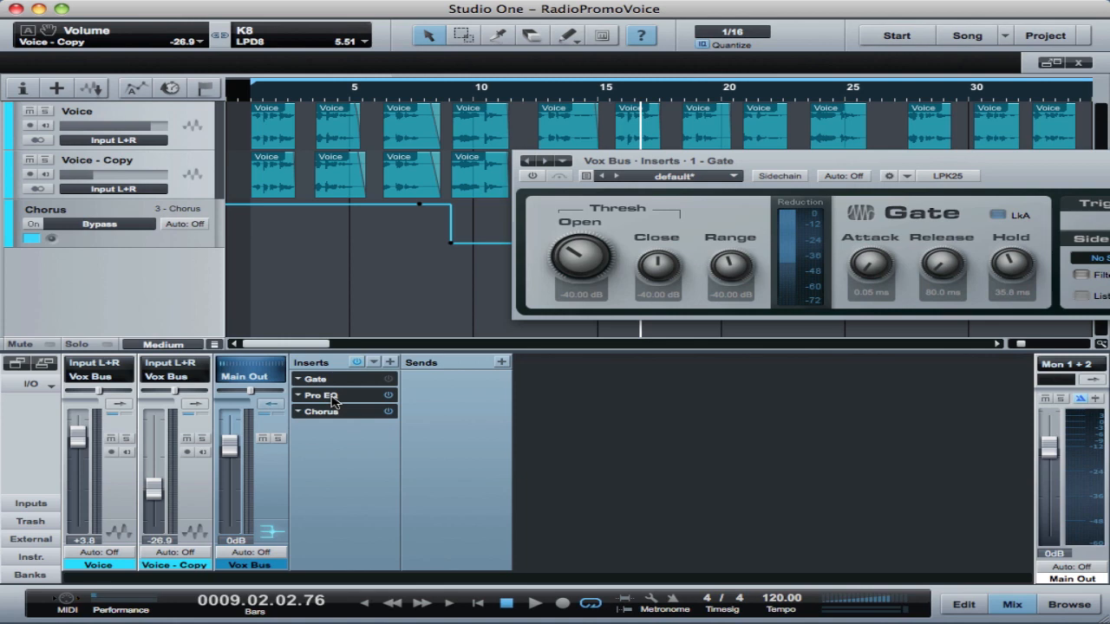
click(320, 395)
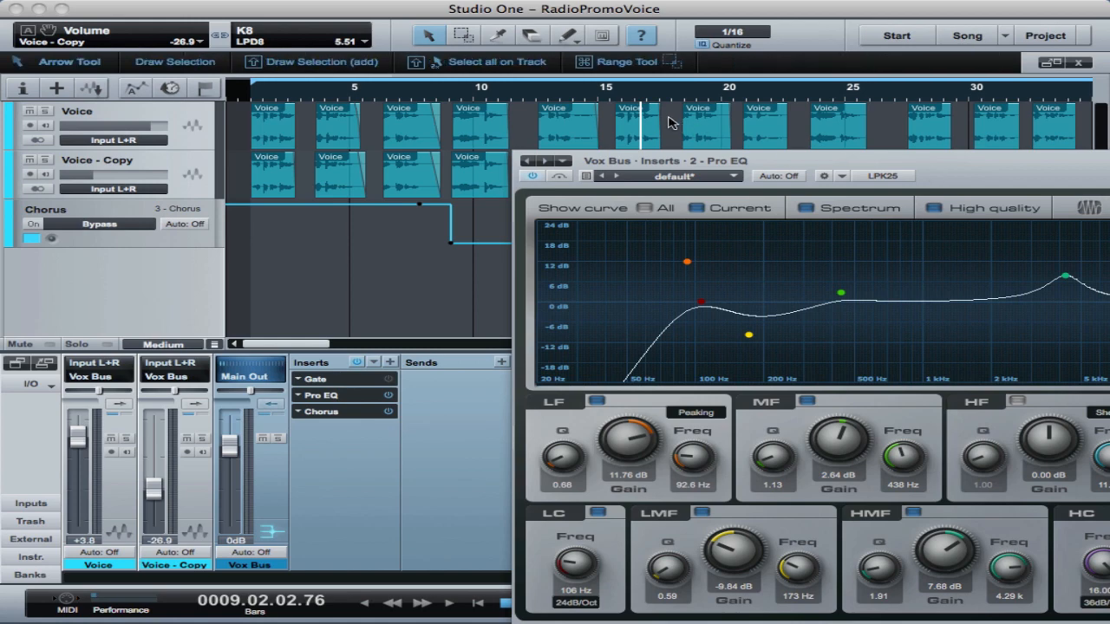
Step: A/B the Vox Bus Pro EQ with its Bypass switch during playback, then close the editor
drag(665, 159, 551, 97)
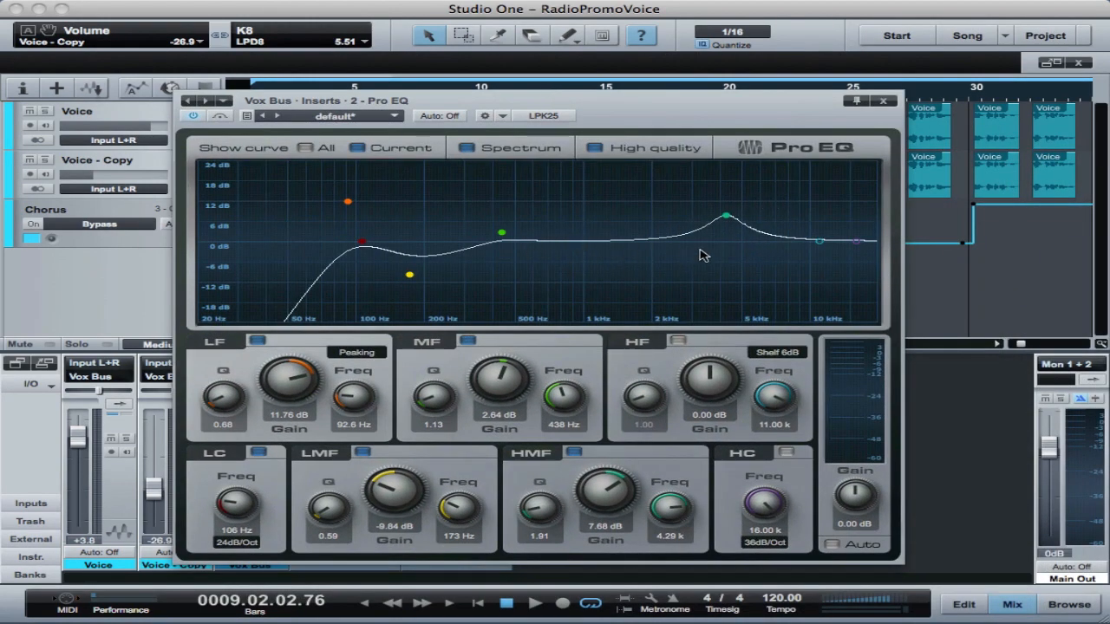
click(534, 604)
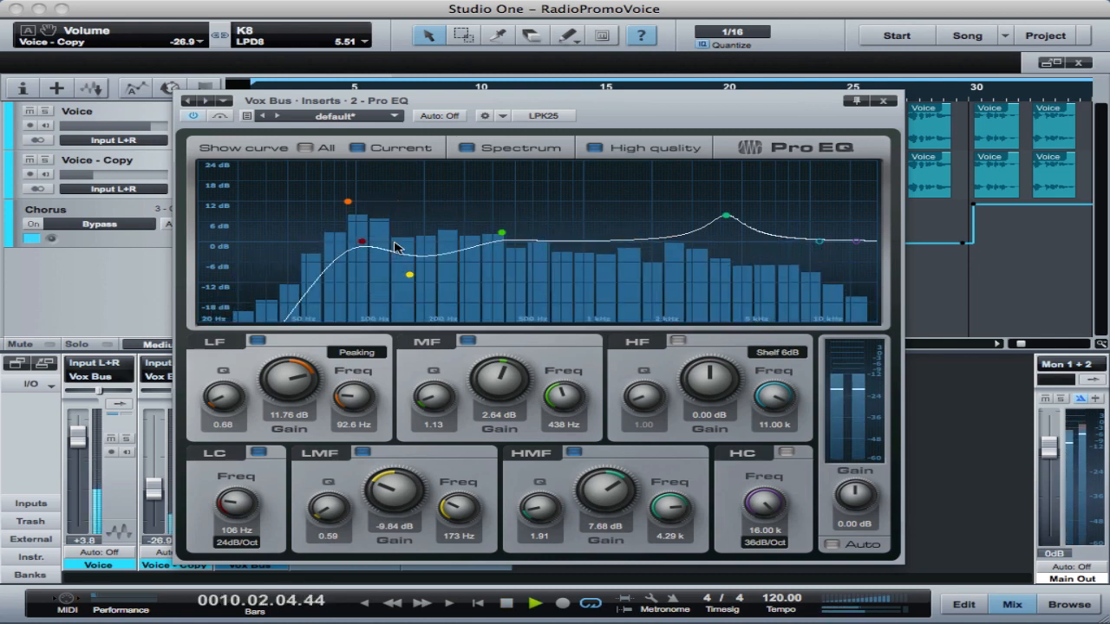
click(219, 114)
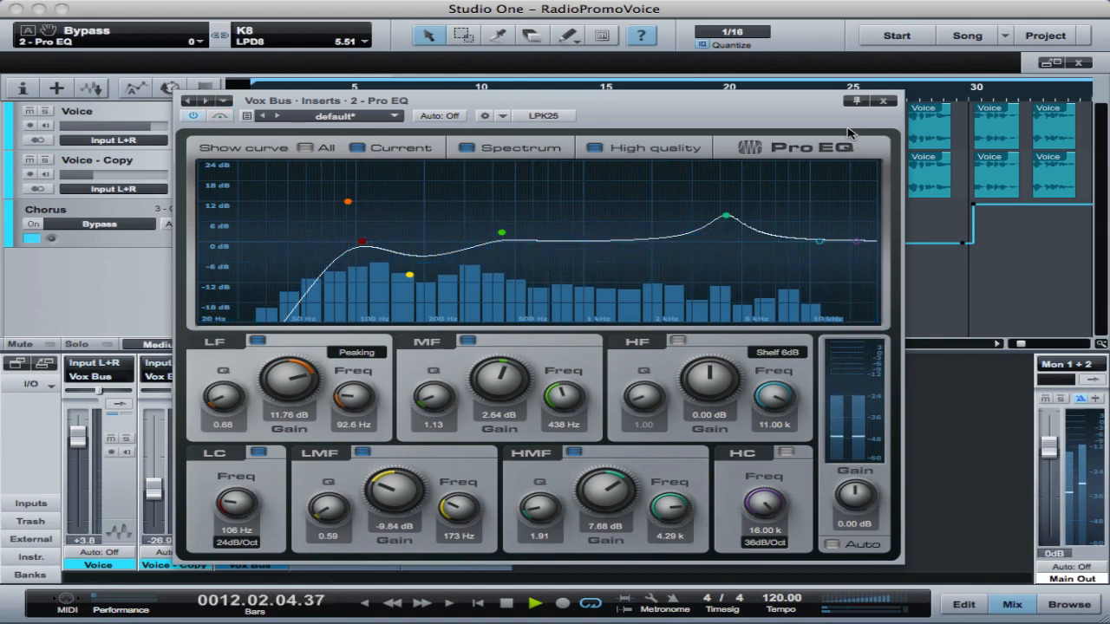
click(882, 101)
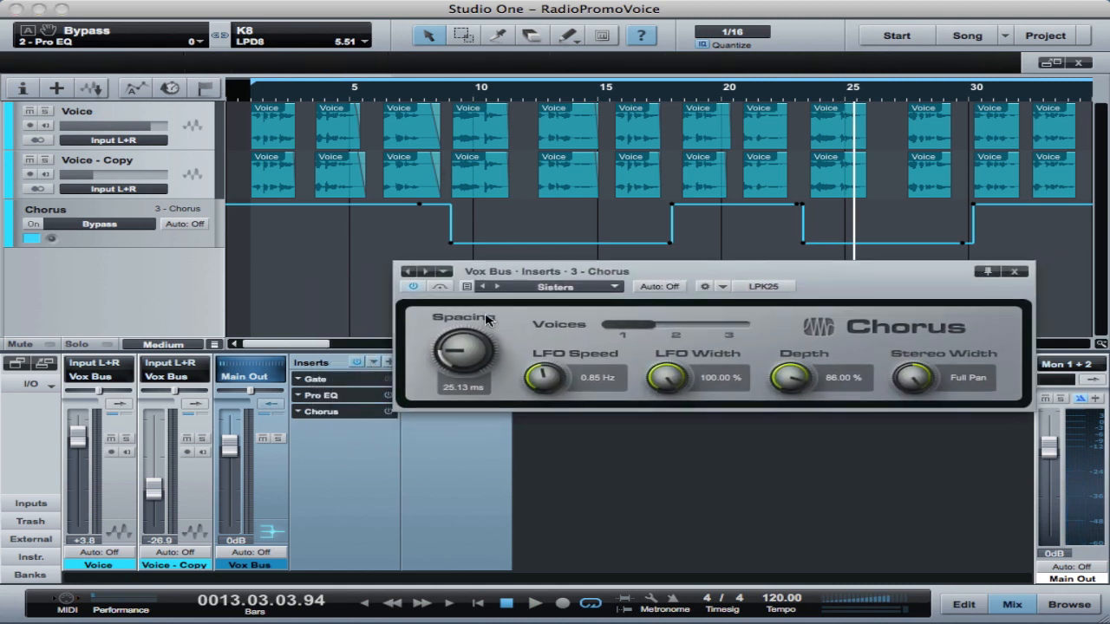
mouse_move(440, 286)
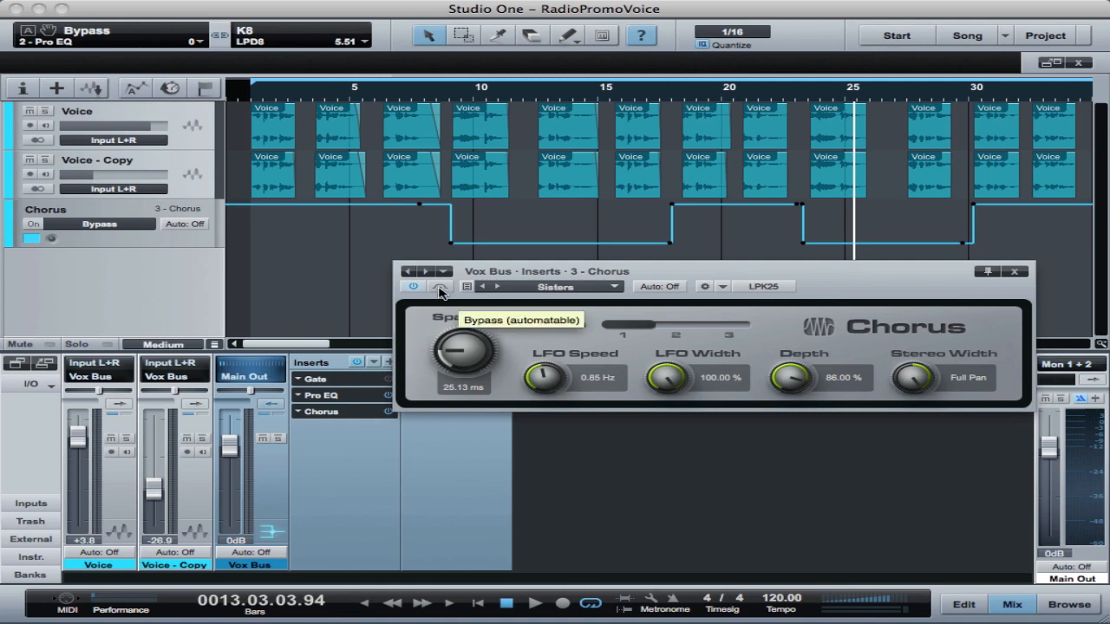
mouse_move(482, 451)
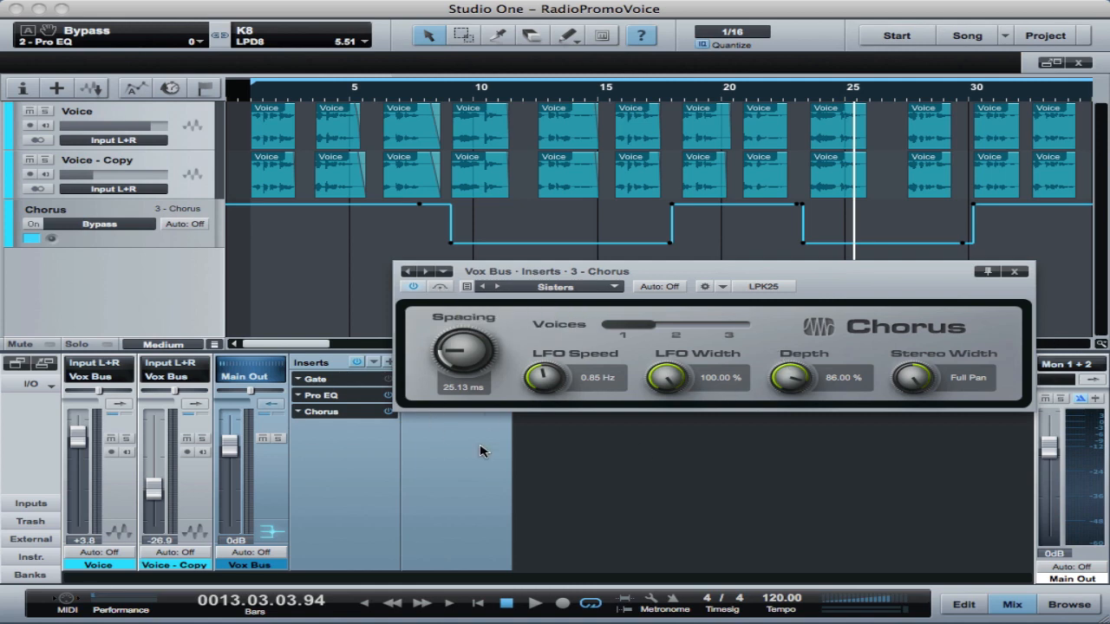
mouse_move(967, 366)
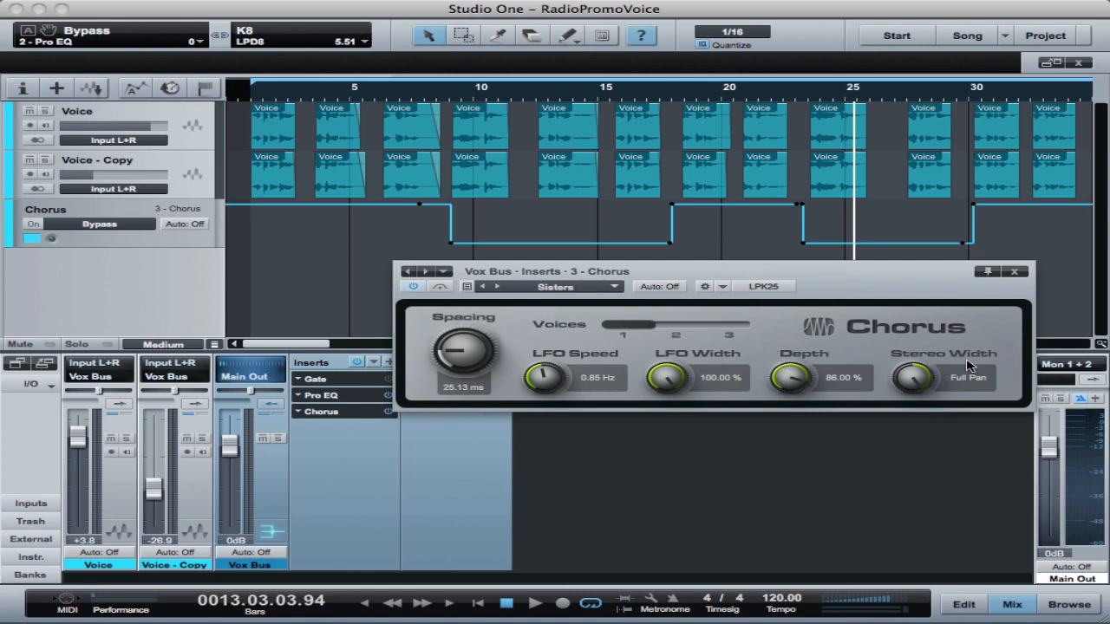
mouse_move(797, 357)
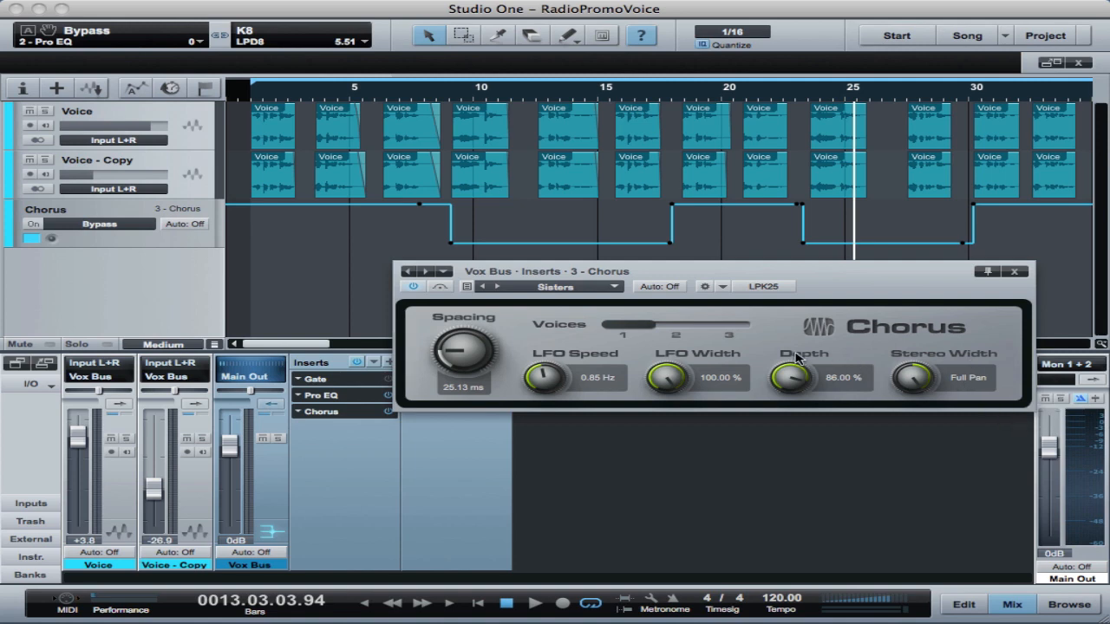
mouse_move(749, 418)
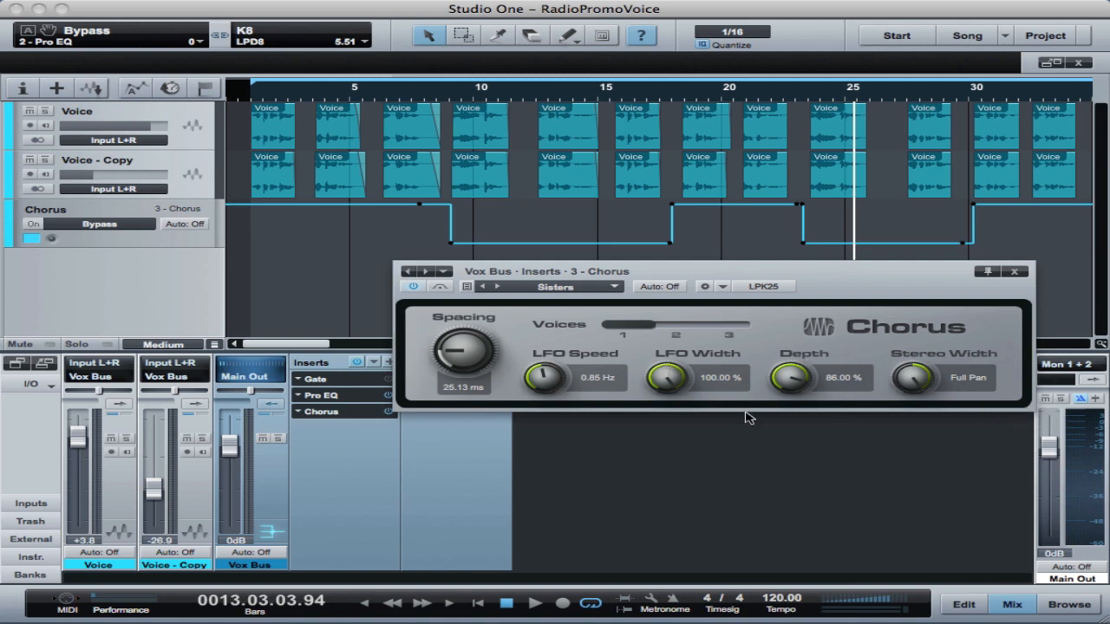
mouse_move(581, 385)
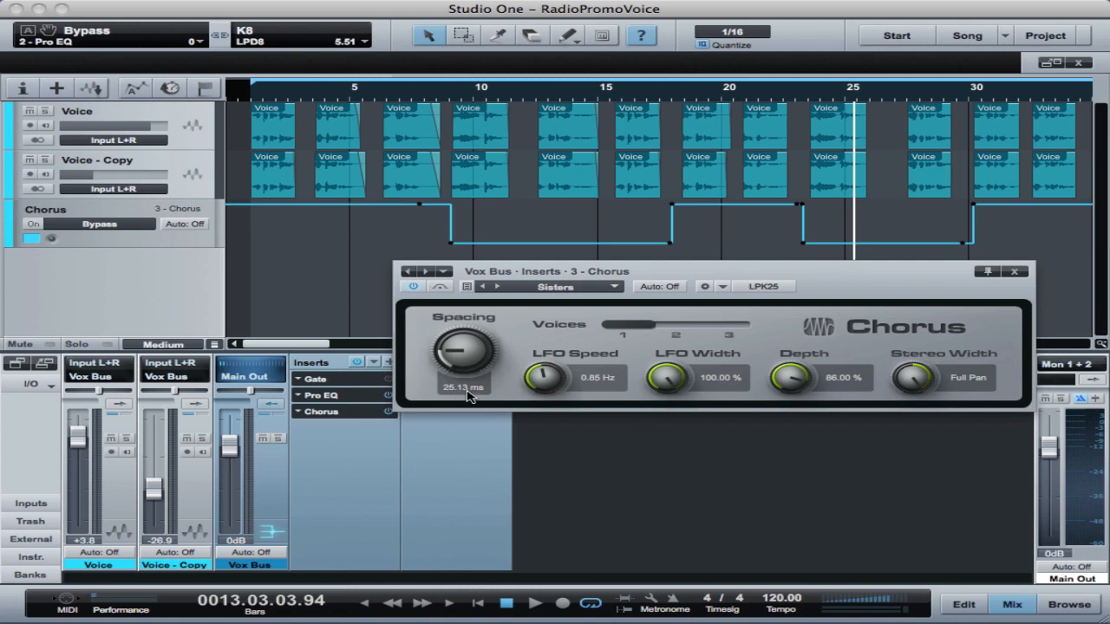
mouse_move(511, 406)
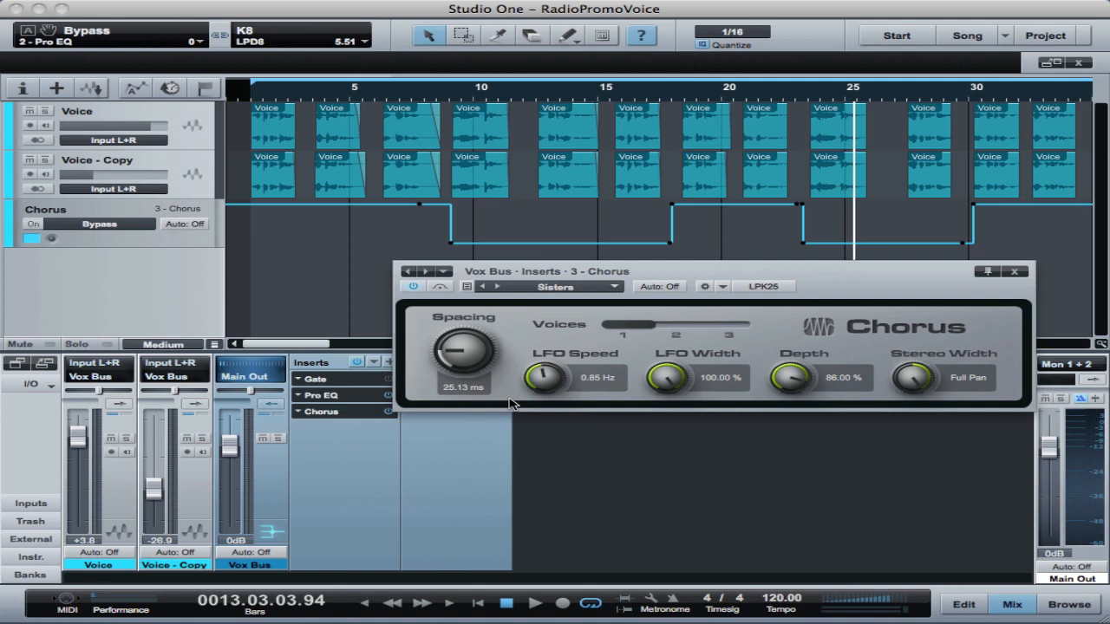
mouse_move(627, 315)
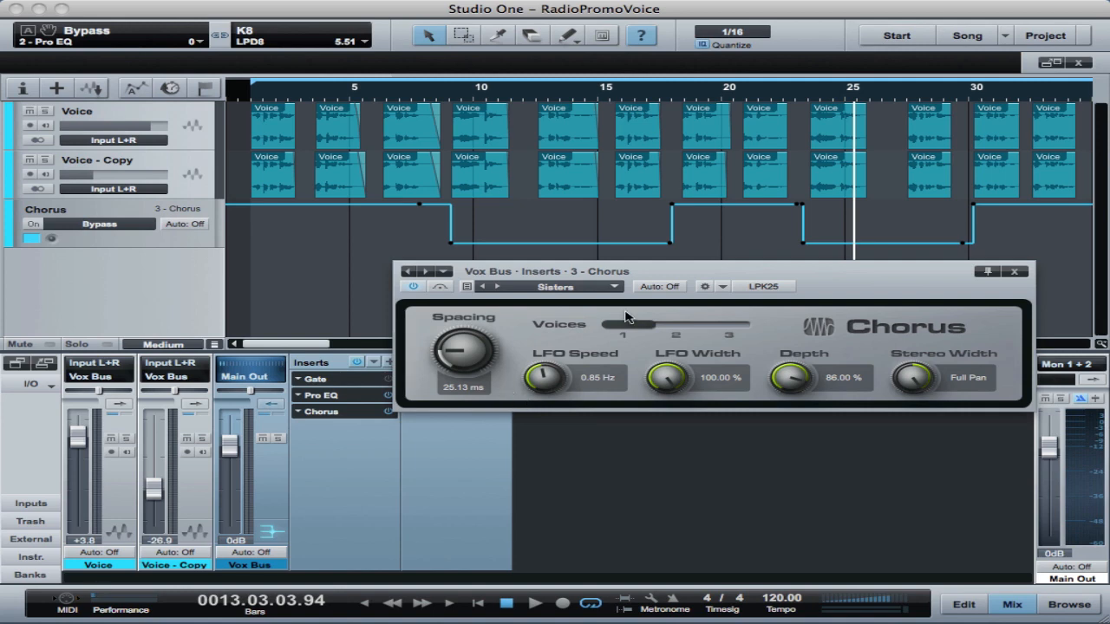
mouse_move(841, 268)
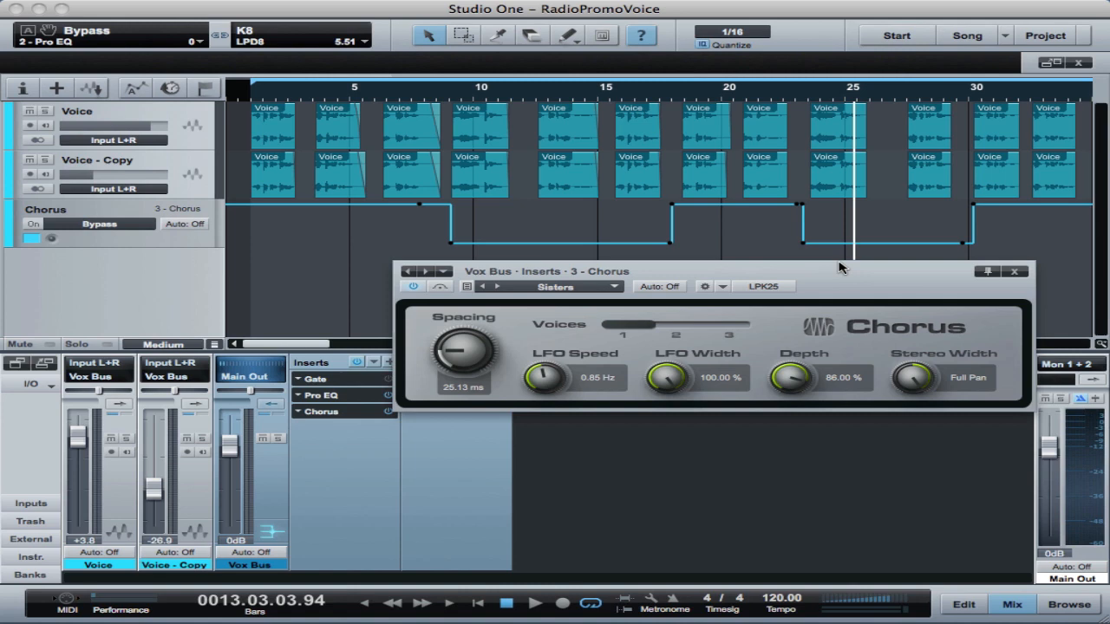
Step: Set the Chorus automation track to Read and play the promo with the chorus switching
click(184, 223)
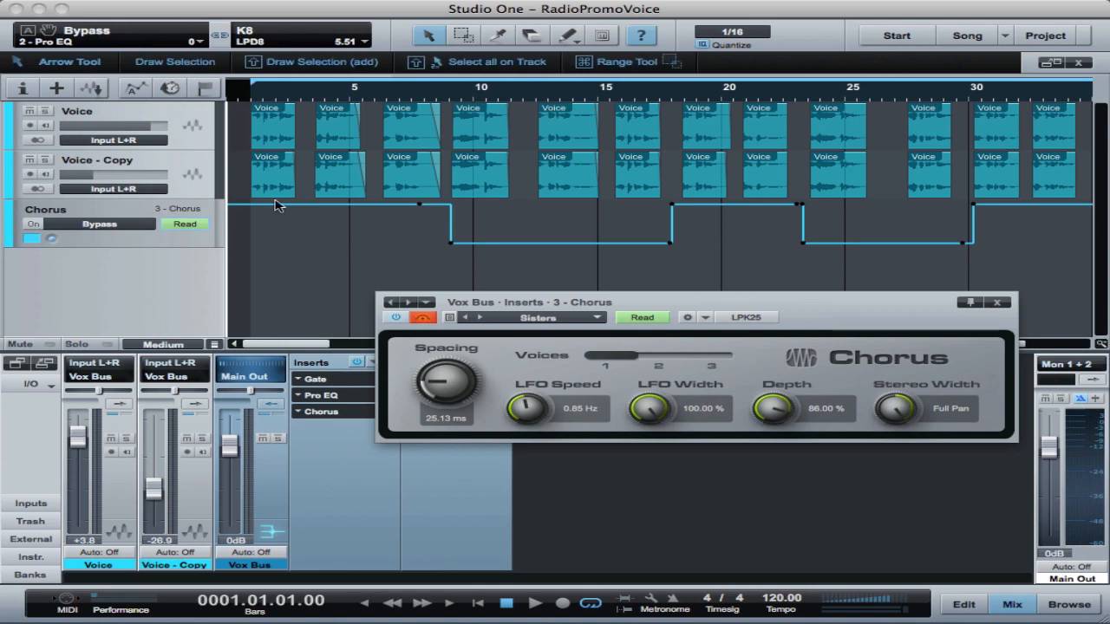
mouse_move(460, 204)
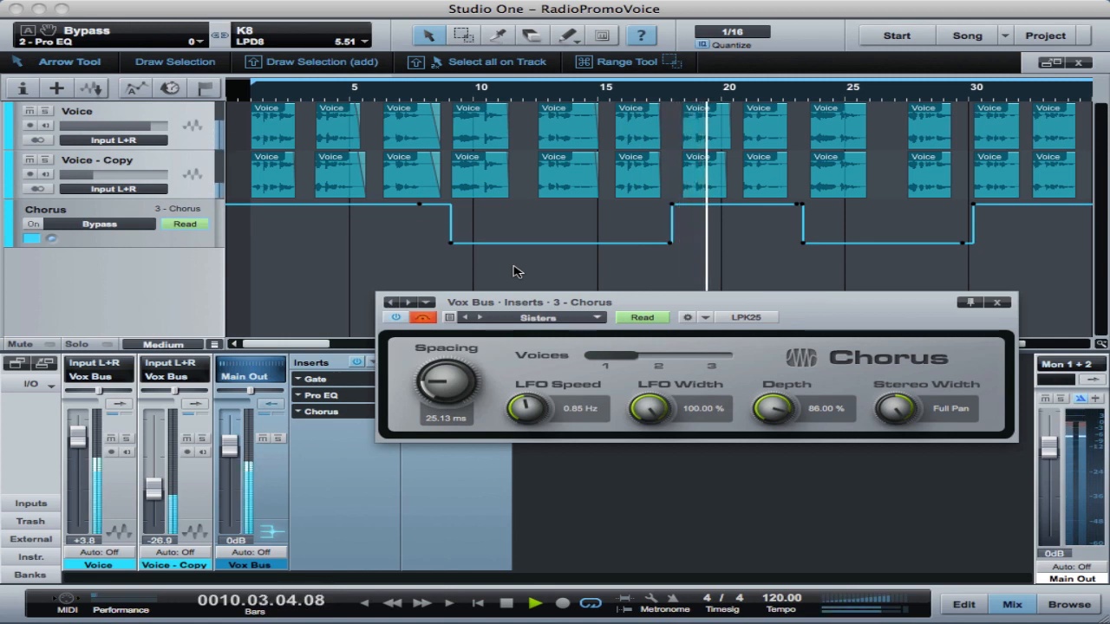
click(534, 603)
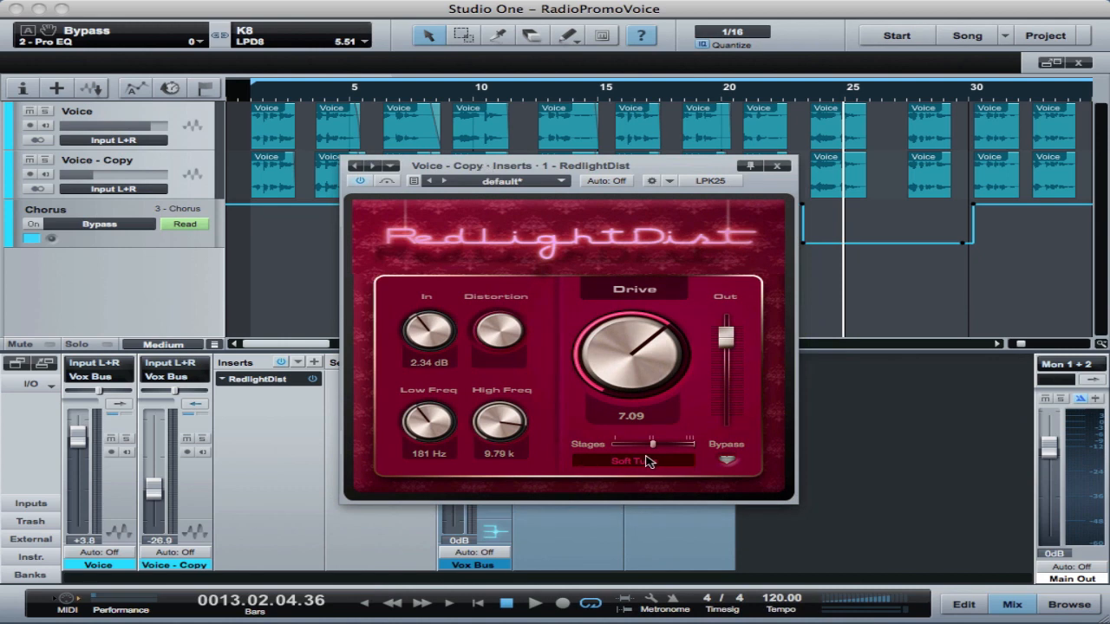
mouse_move(425, 402)
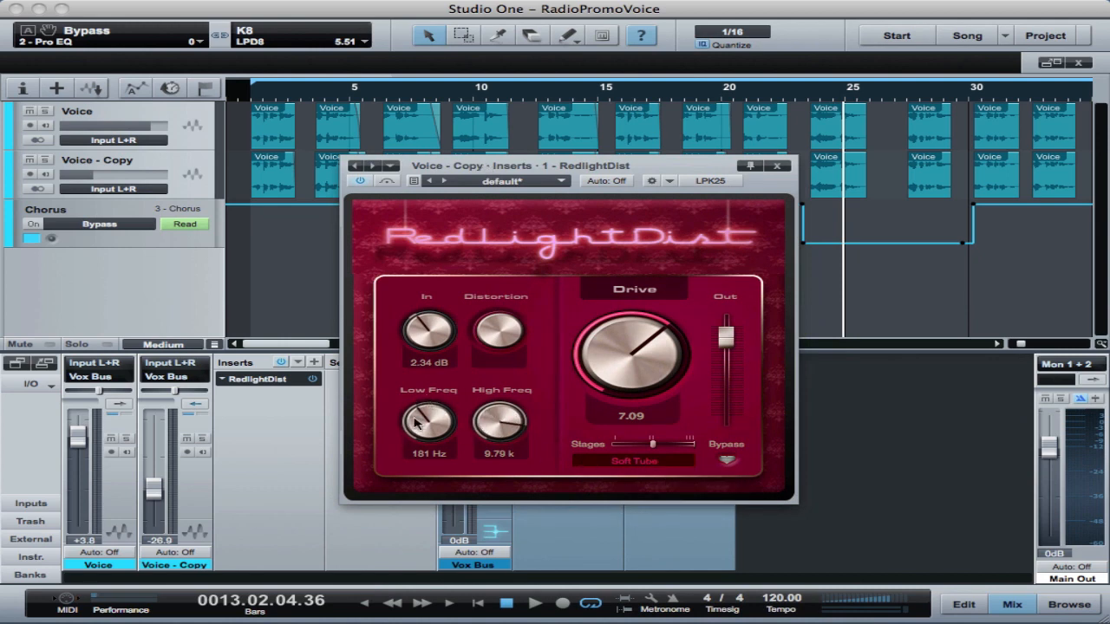
mouse_move(501, 430)
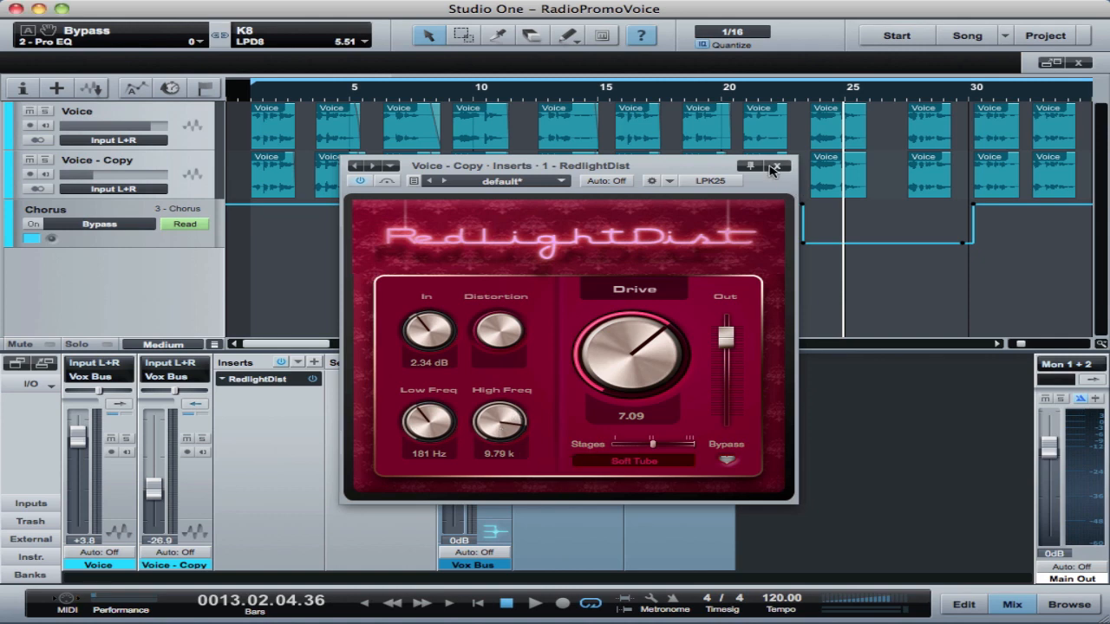
Step: Close the RedlightDist window on Voice - Copy so the Chorus settings show again
click(777, 167)
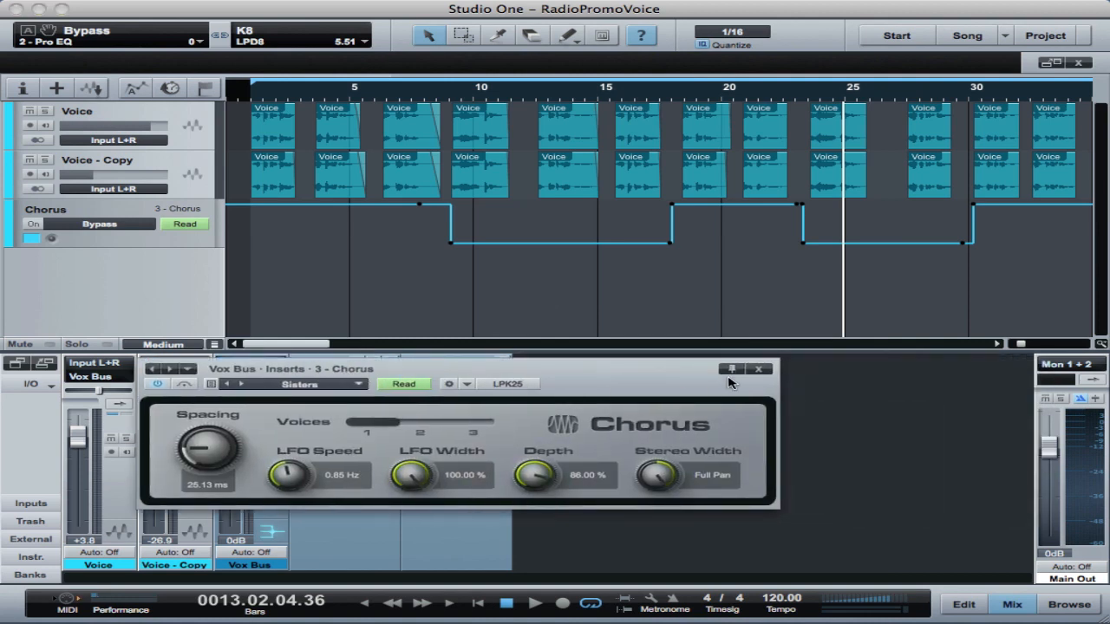
Step: Close the Vox Bus Chorus window, leaving Gate, Pro EQ and Chorus inserts listed
click(759, 367)
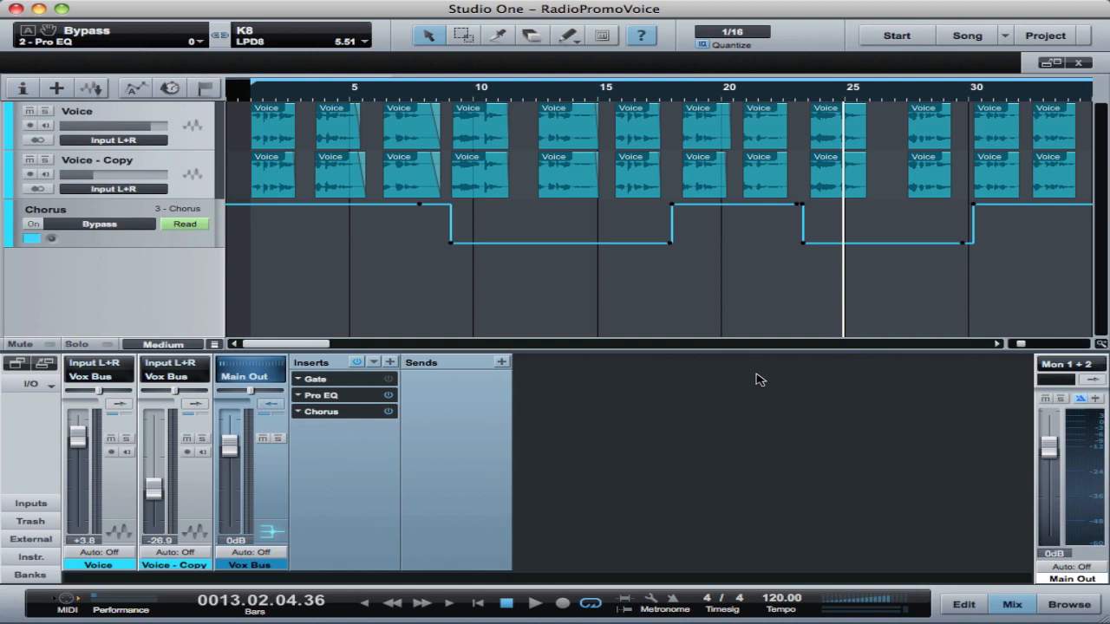
mouse_move(460, 388)
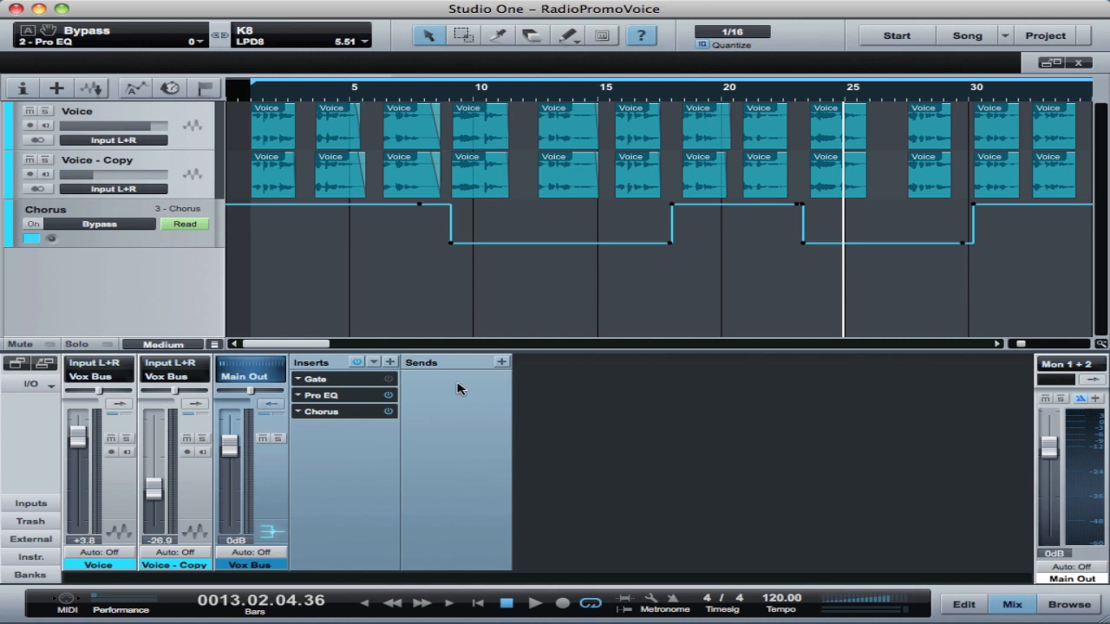
mouse_move(898, 423)
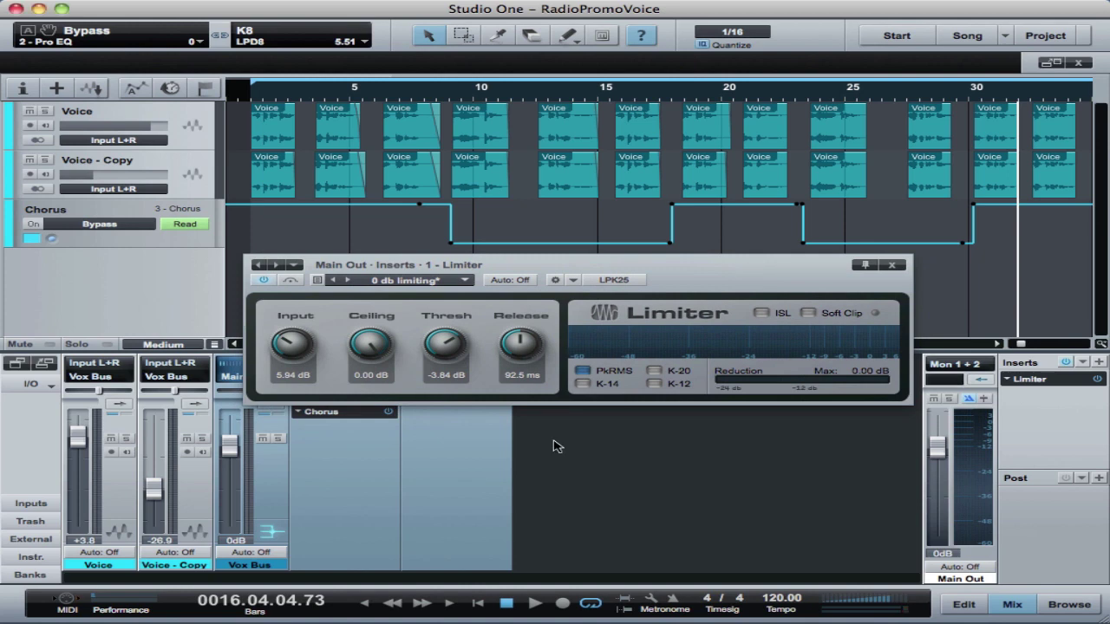
mouse_move(593, 268)
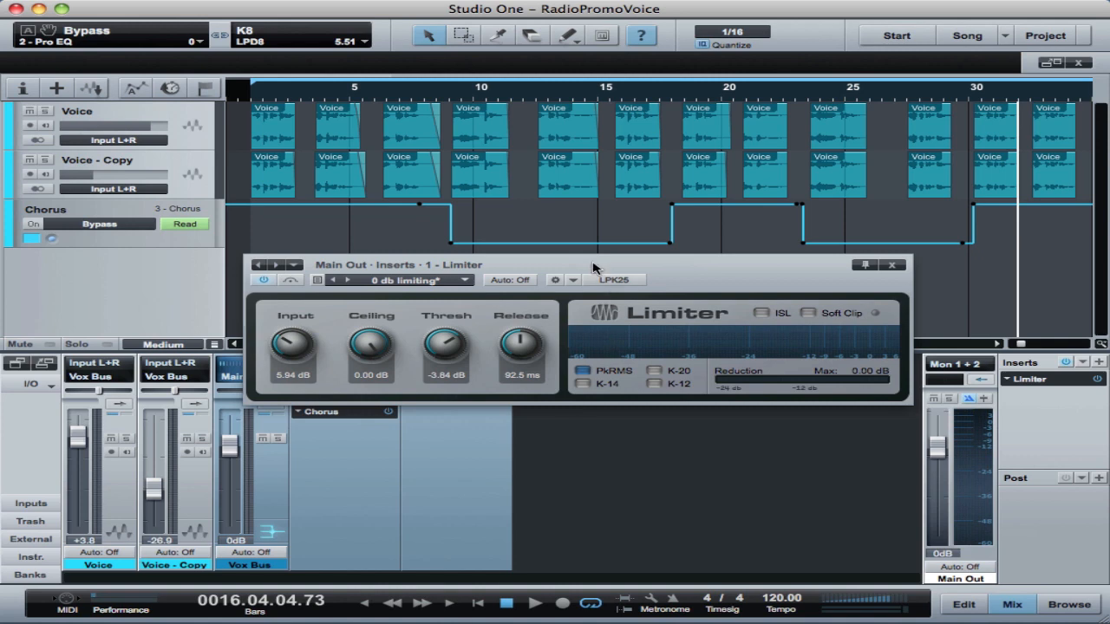
Step: Move the Main Out Limiter window aside, keeping the 0 dB limiting preset visible
drag(593, 267, 558, 251)
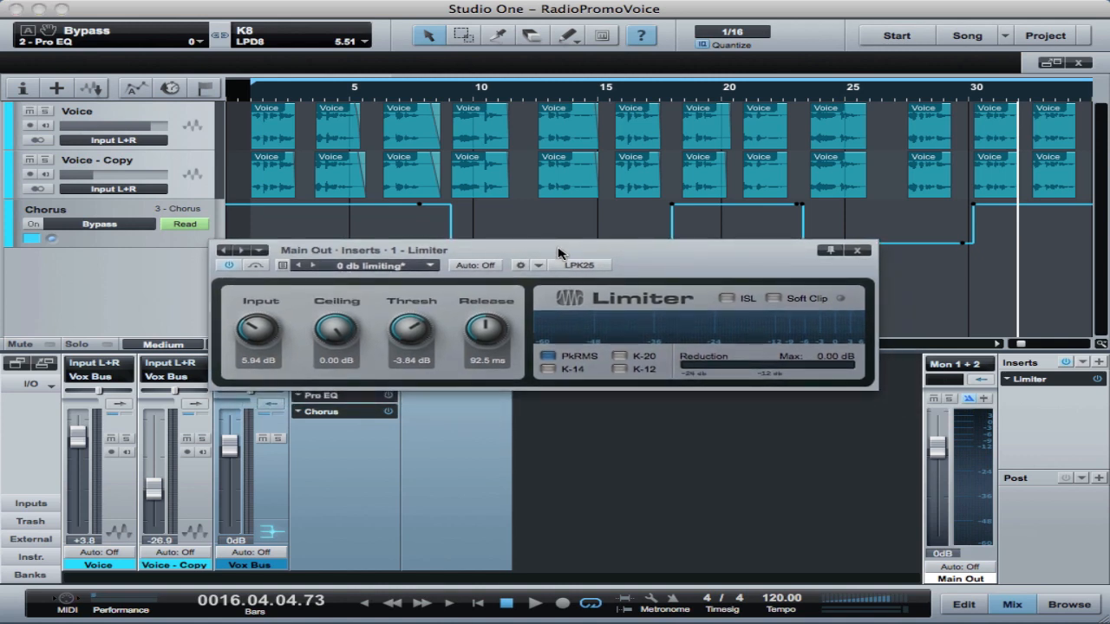
mouse_move(598, 260)
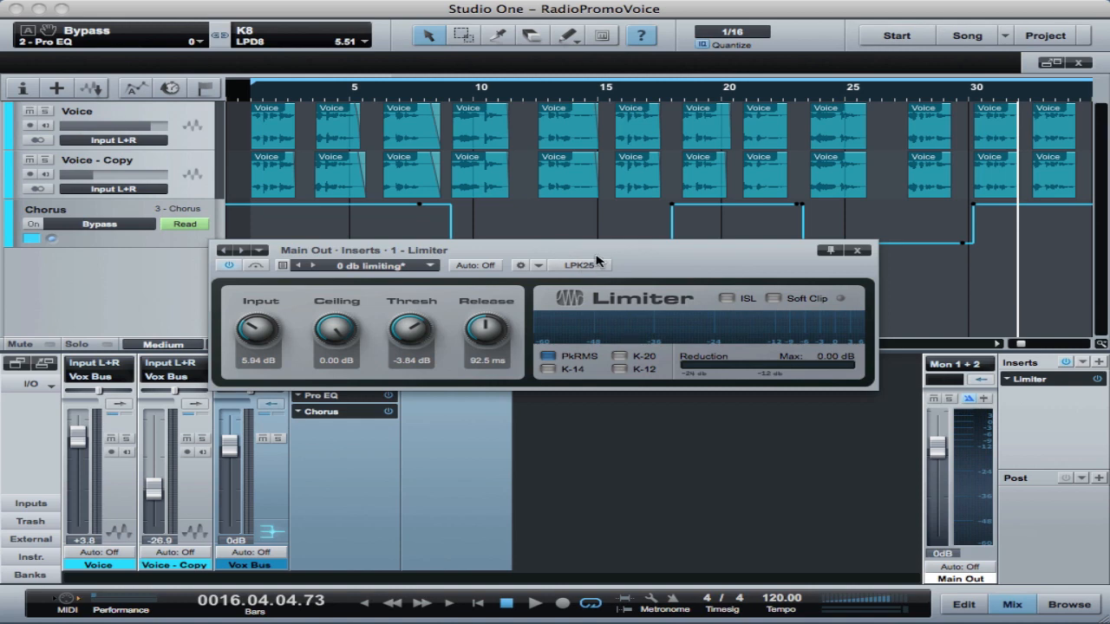
mouse_move(593, 257)
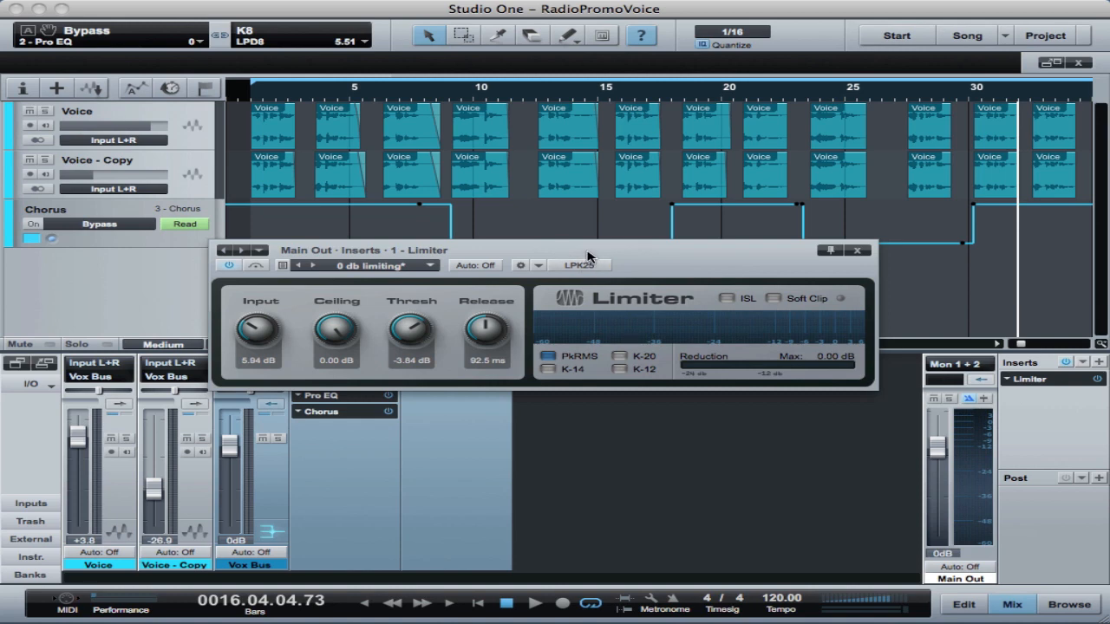